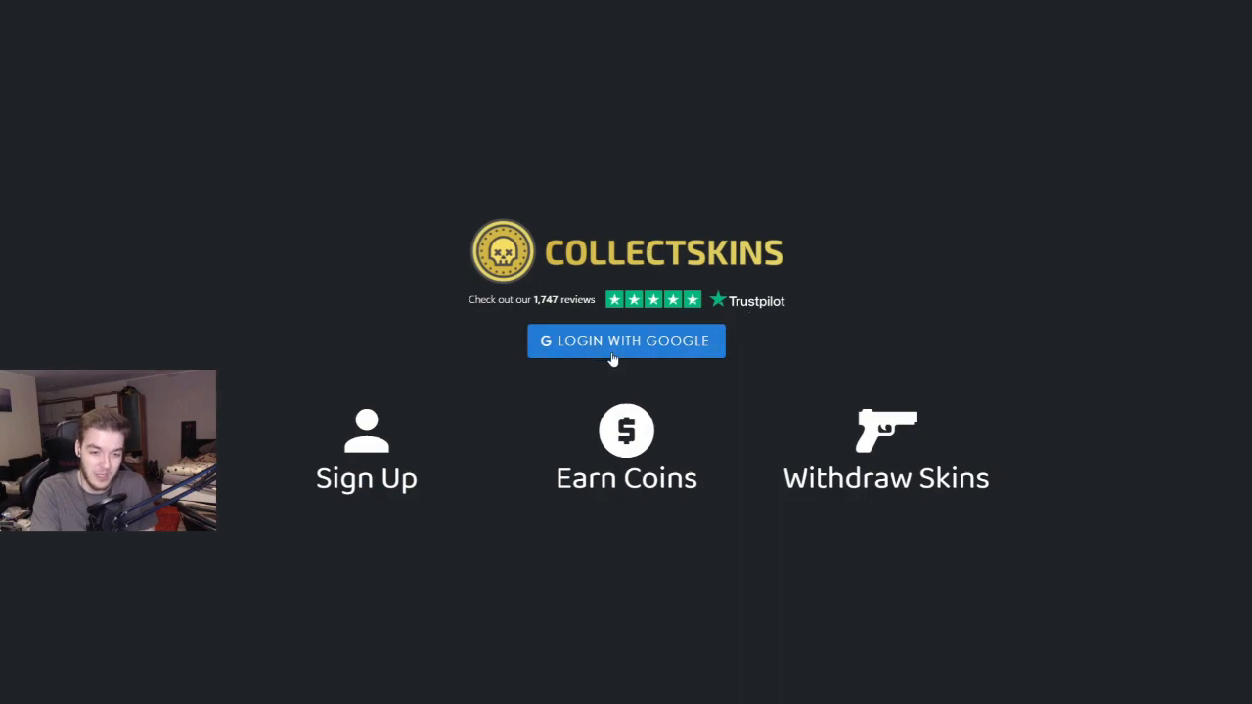
# Step: Sign in with Google and scroll the Home dashboard down to the Daily Reward section
pyautogui.click(627, 340)
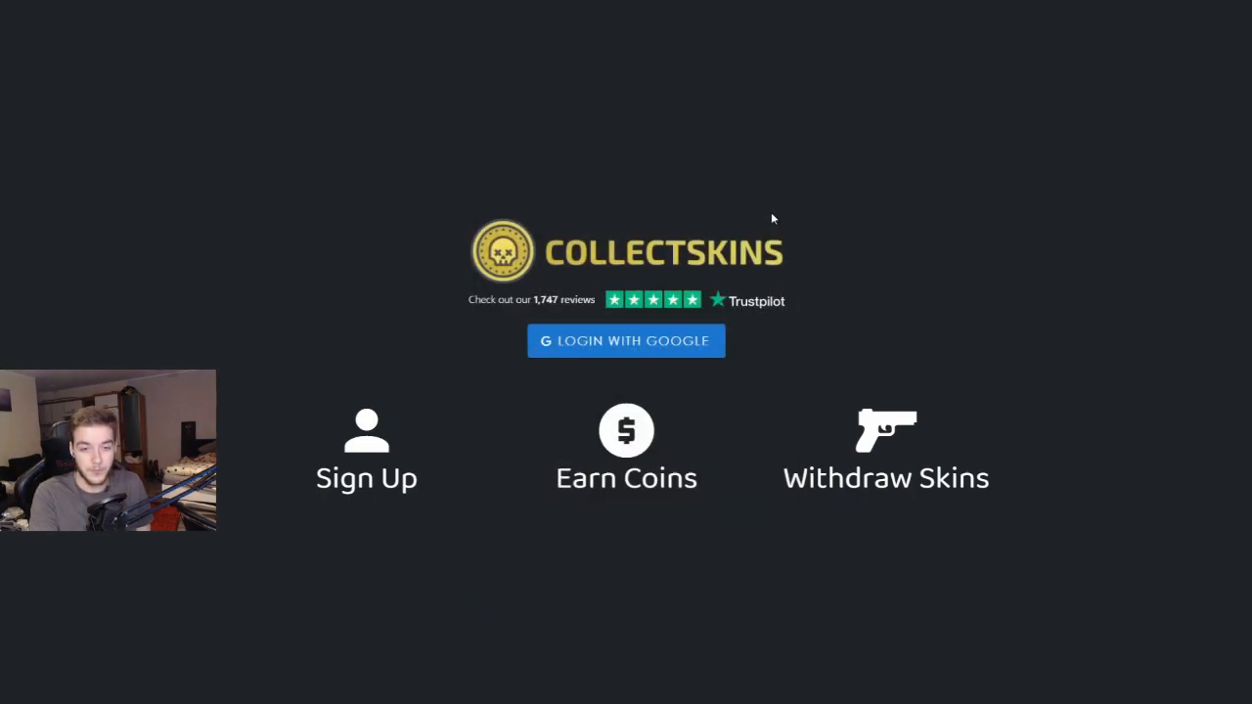
pyautogui.click(626, 340)
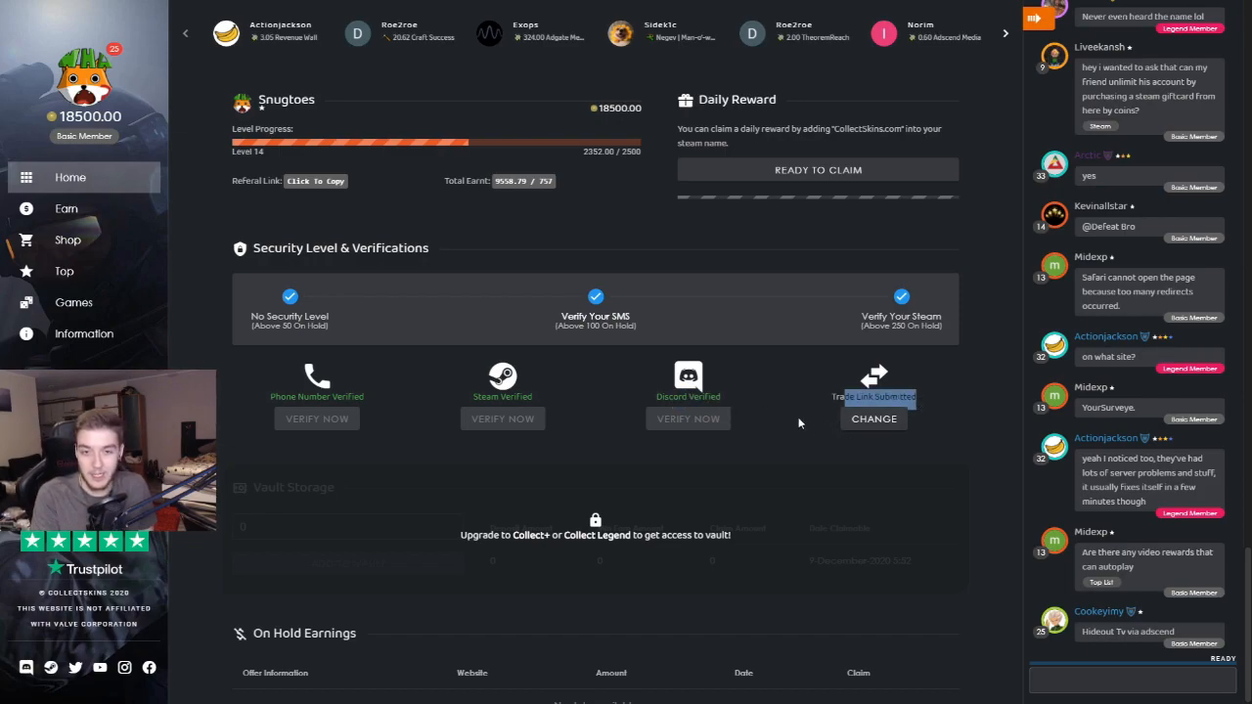
pyautogui.moveTo(654, 404)
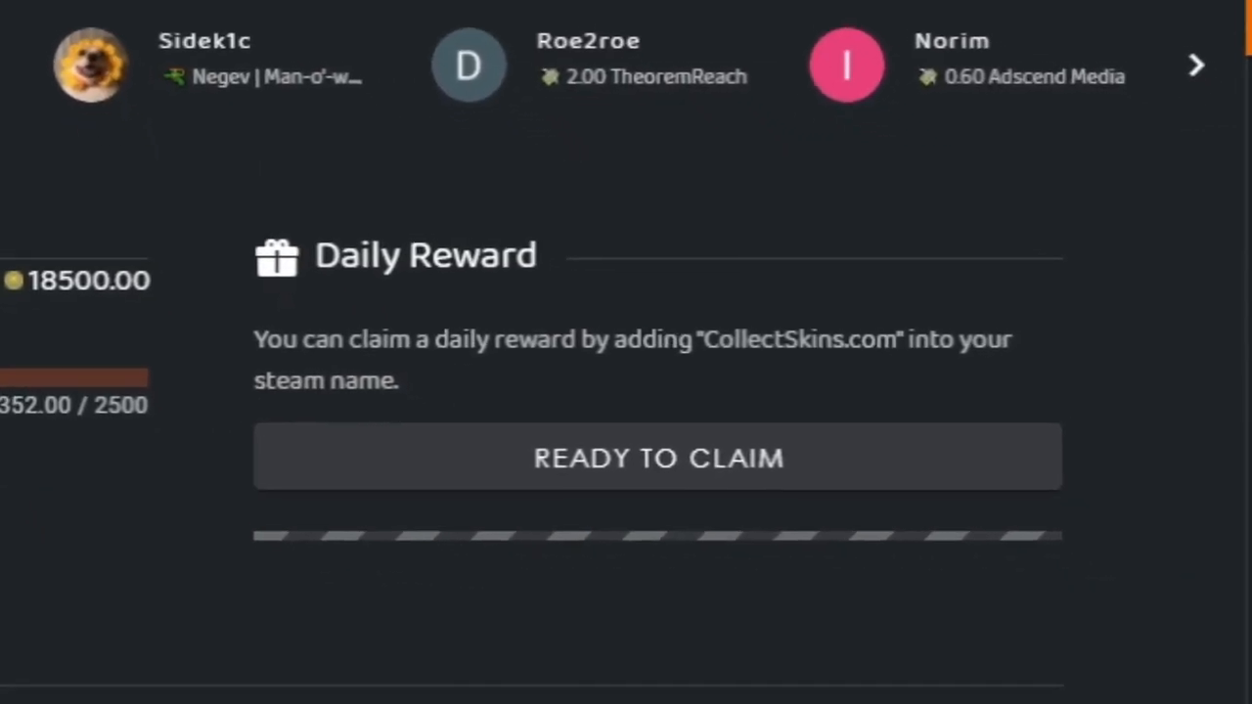
pyautogui.scroll(-3)
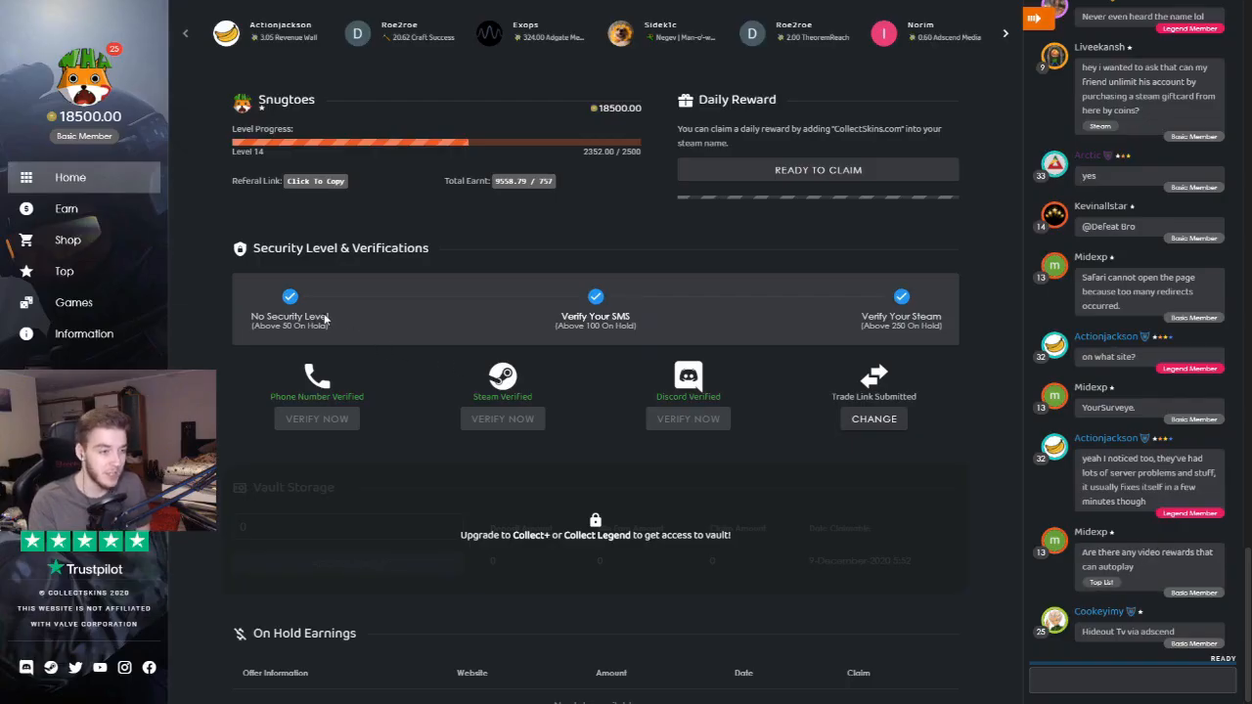
pyautogui.moveTo(734, 144)
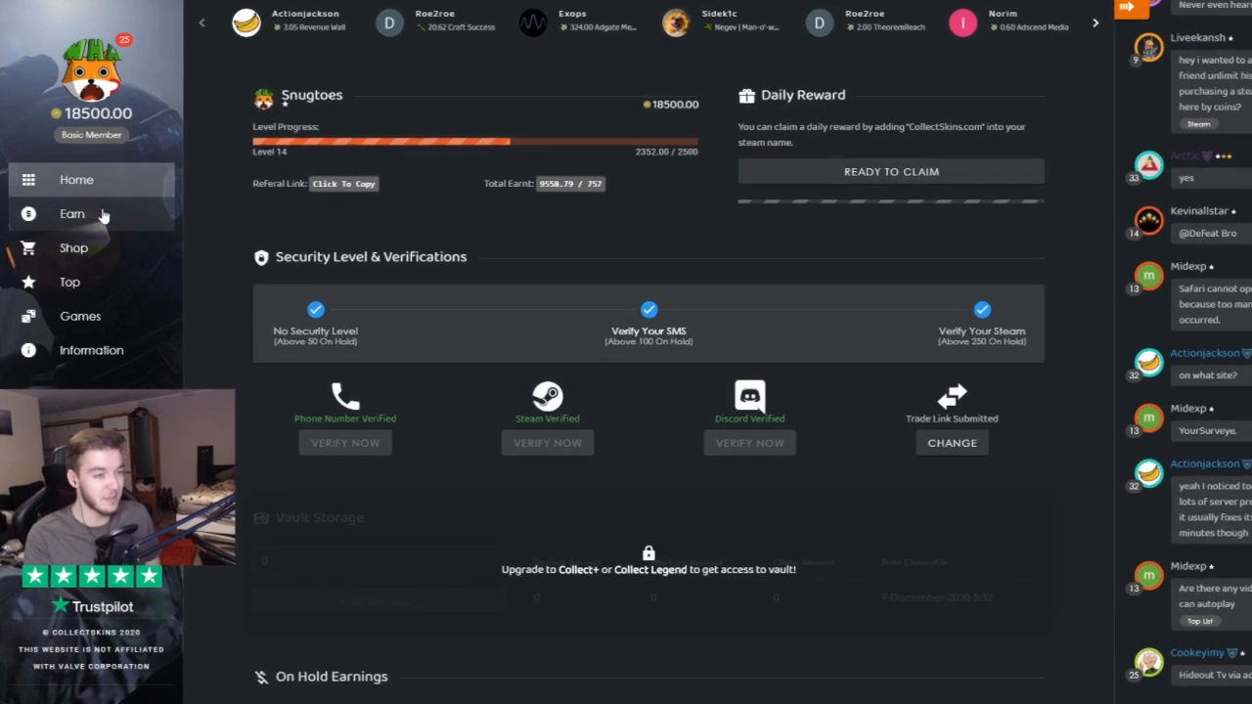
# Step: Open the Earn page with RevenueWall, YourSurveys and AdGate Media providers
pyautogui.click(72, 213)
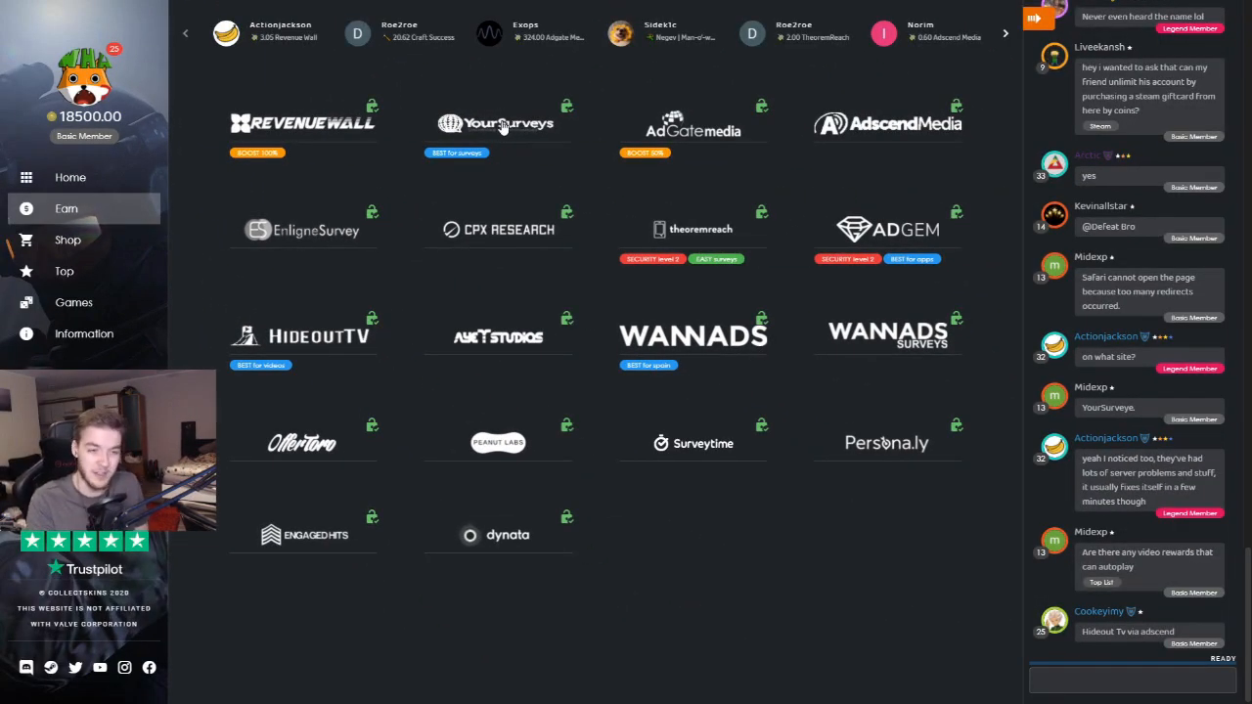
pyautogui.moveTo(525, 158)
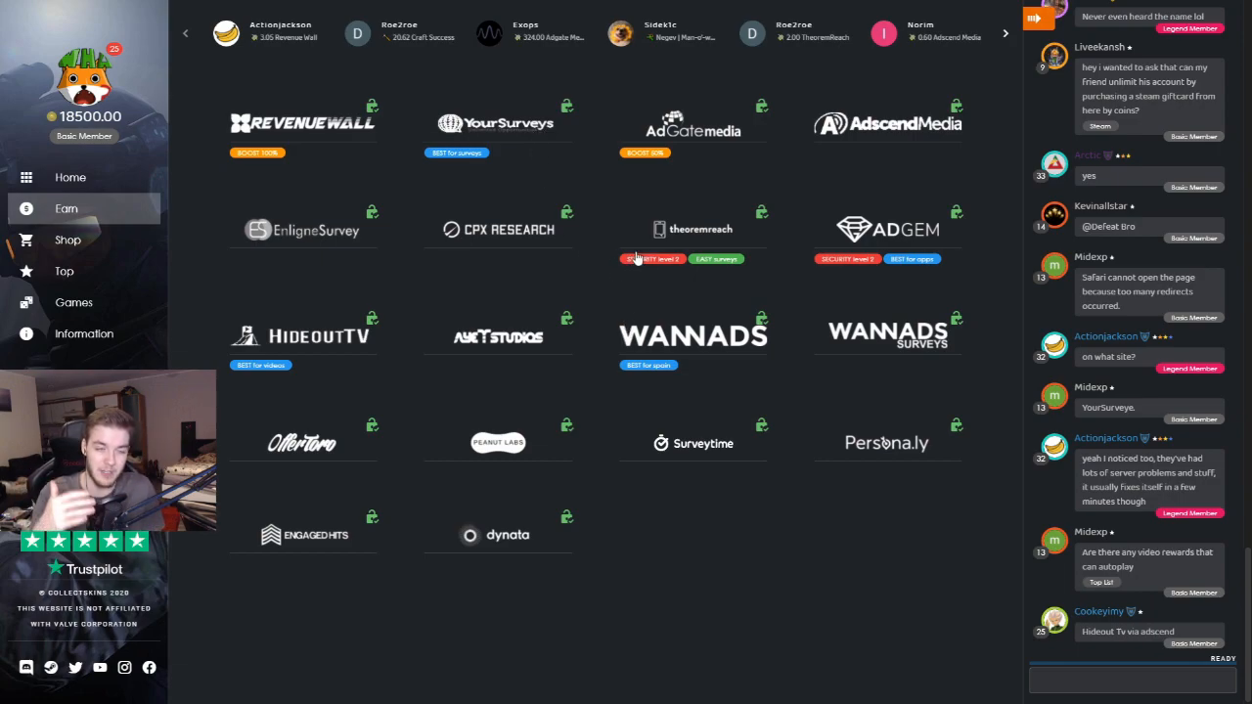
pyautogui.moveTo(487, 218)
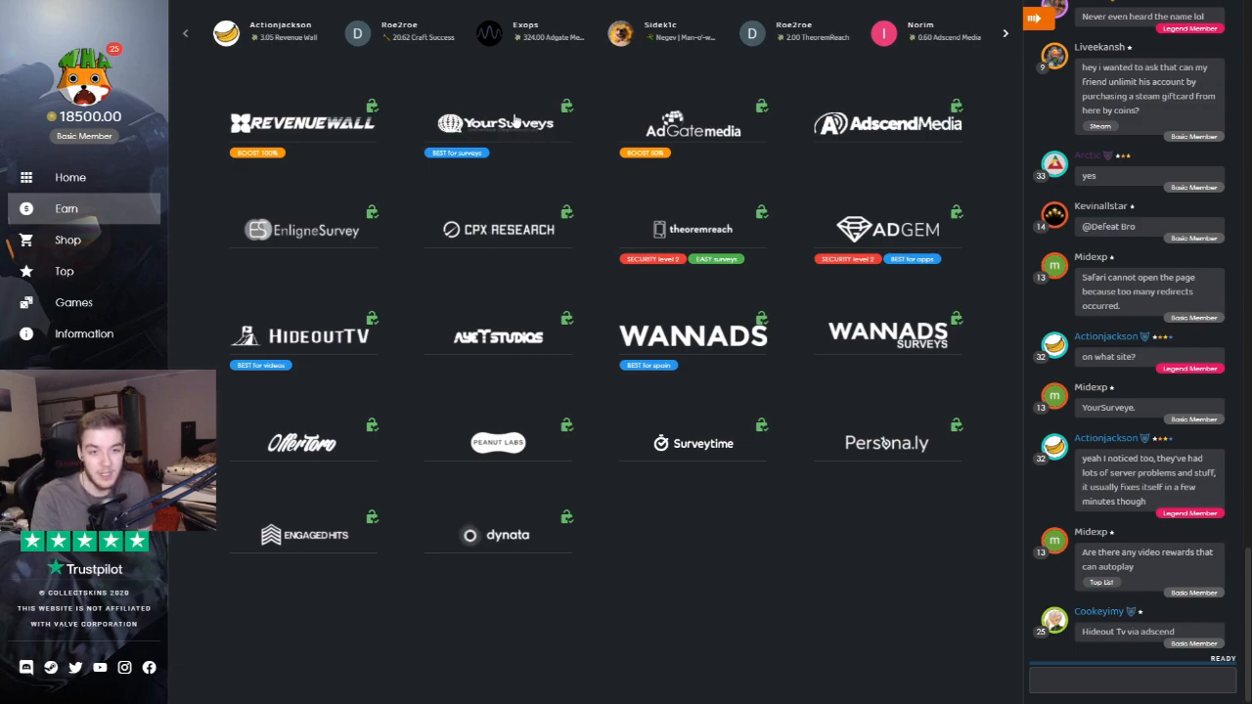
pyautogui.moveTo(688, 135)
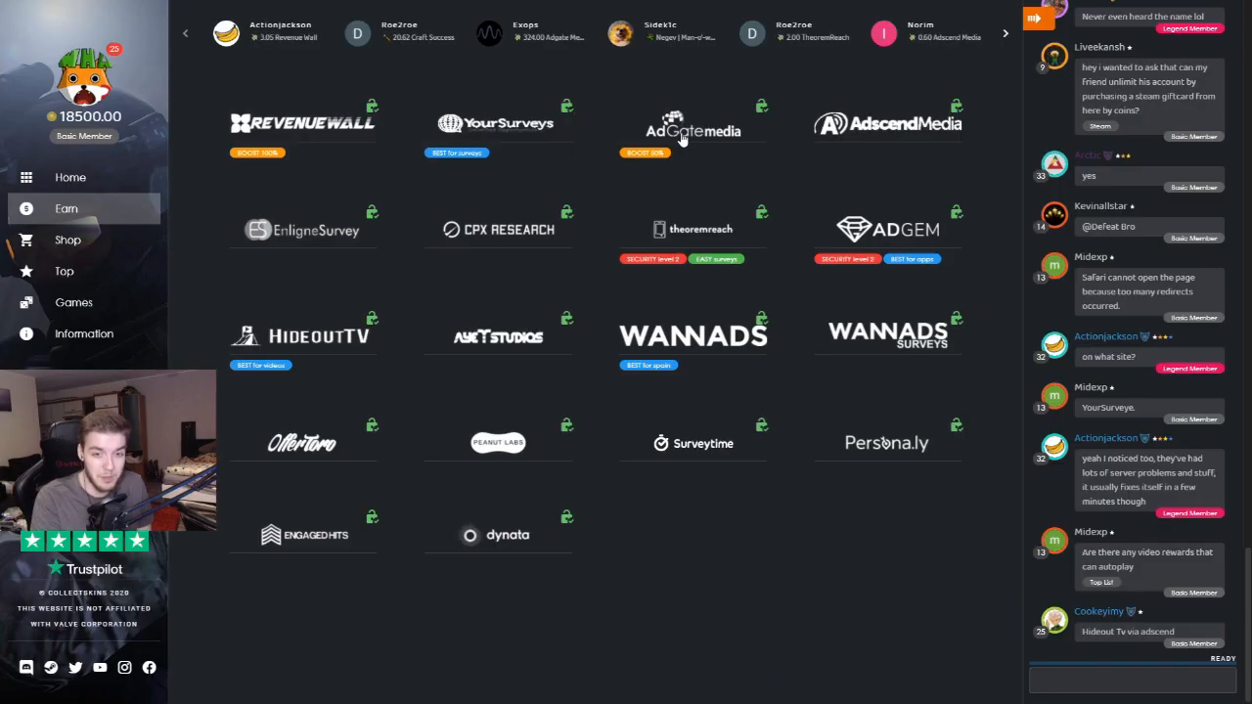
# Step: Open the AdGate Media offer wall and browse surveys like SurveyTime and Swagbucks
pyautogui.click(693, 129)
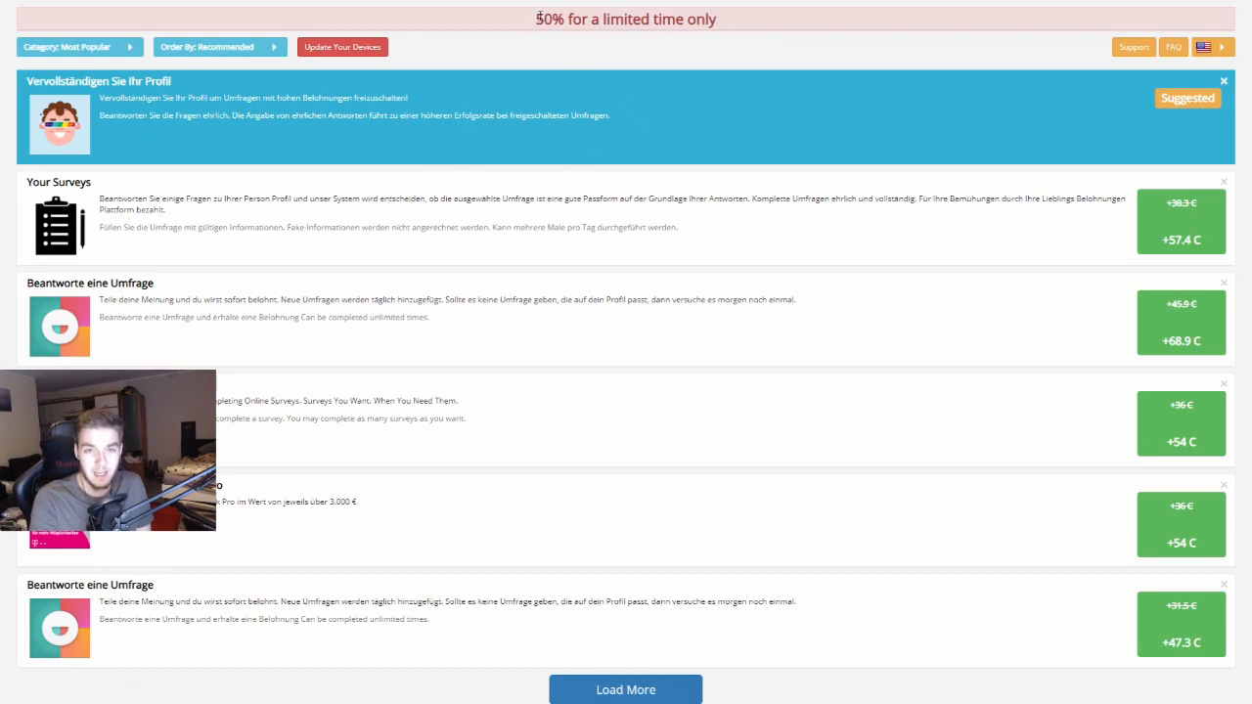
pyautogui.scroll(-3)
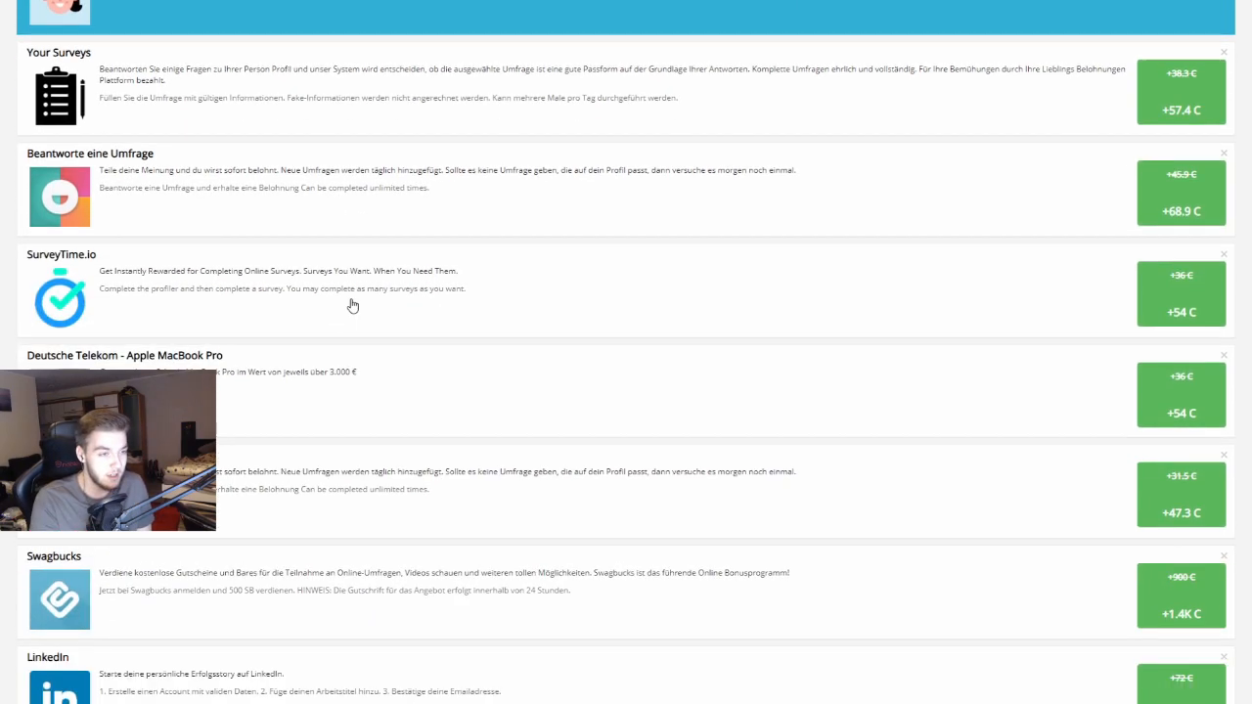
pyautogui.scroll(-3)
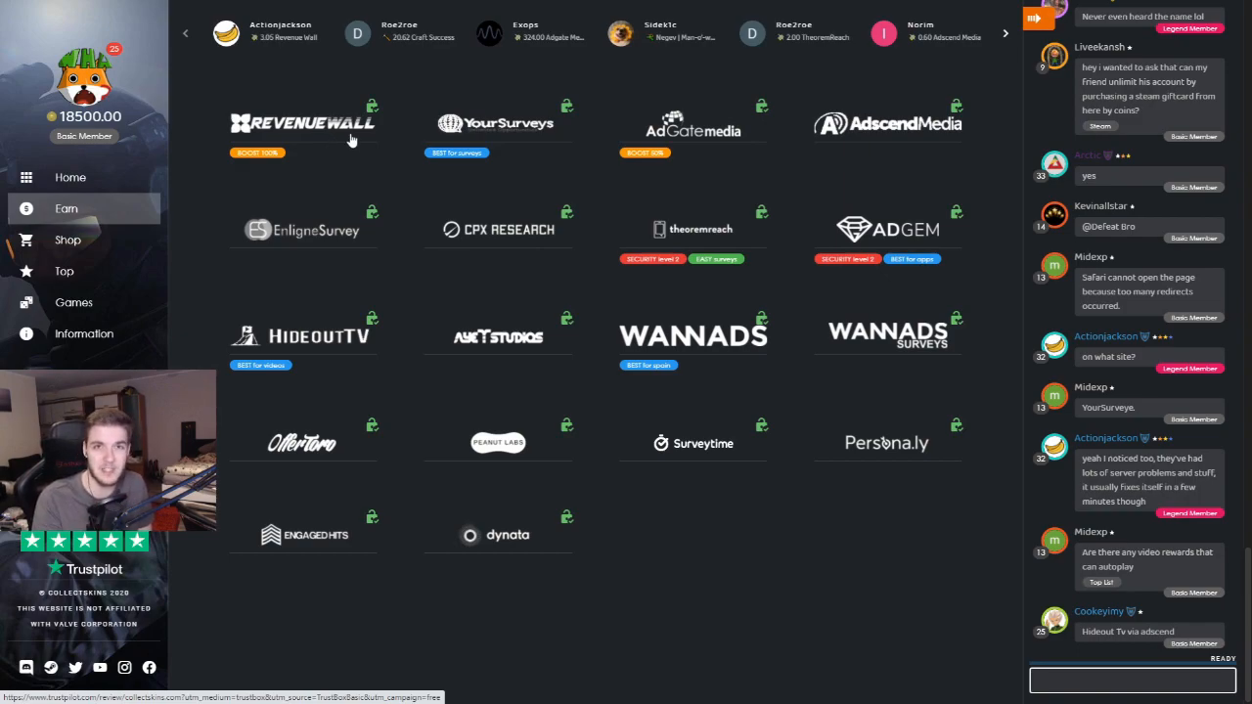
pyautogui.moveTo(631, 201)
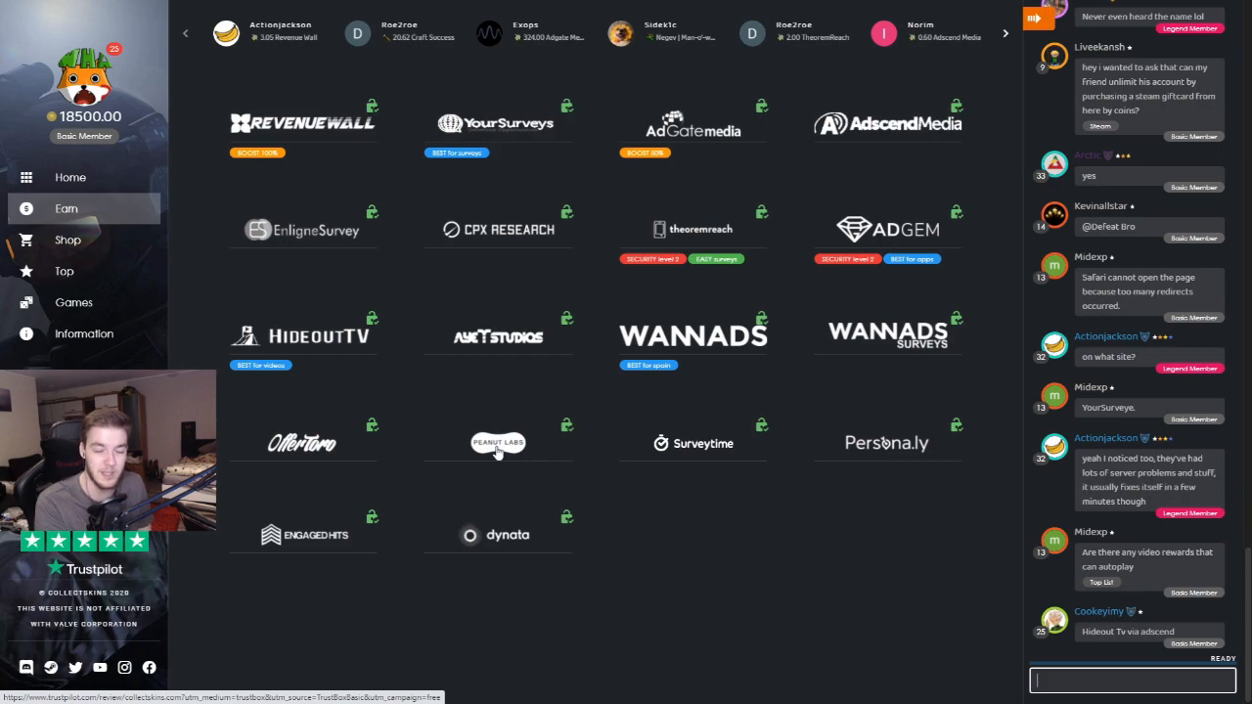
pyautogui.moveTo(357, 354)
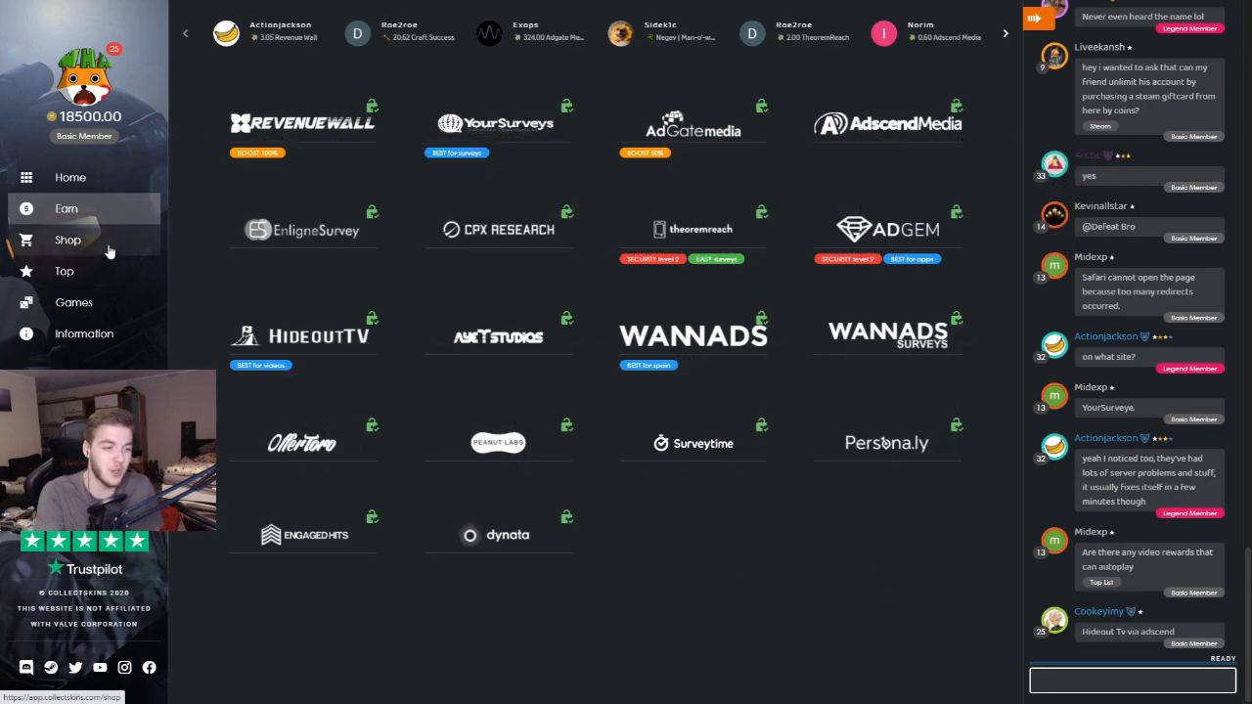
pyautogui.moveTo(63, 272)
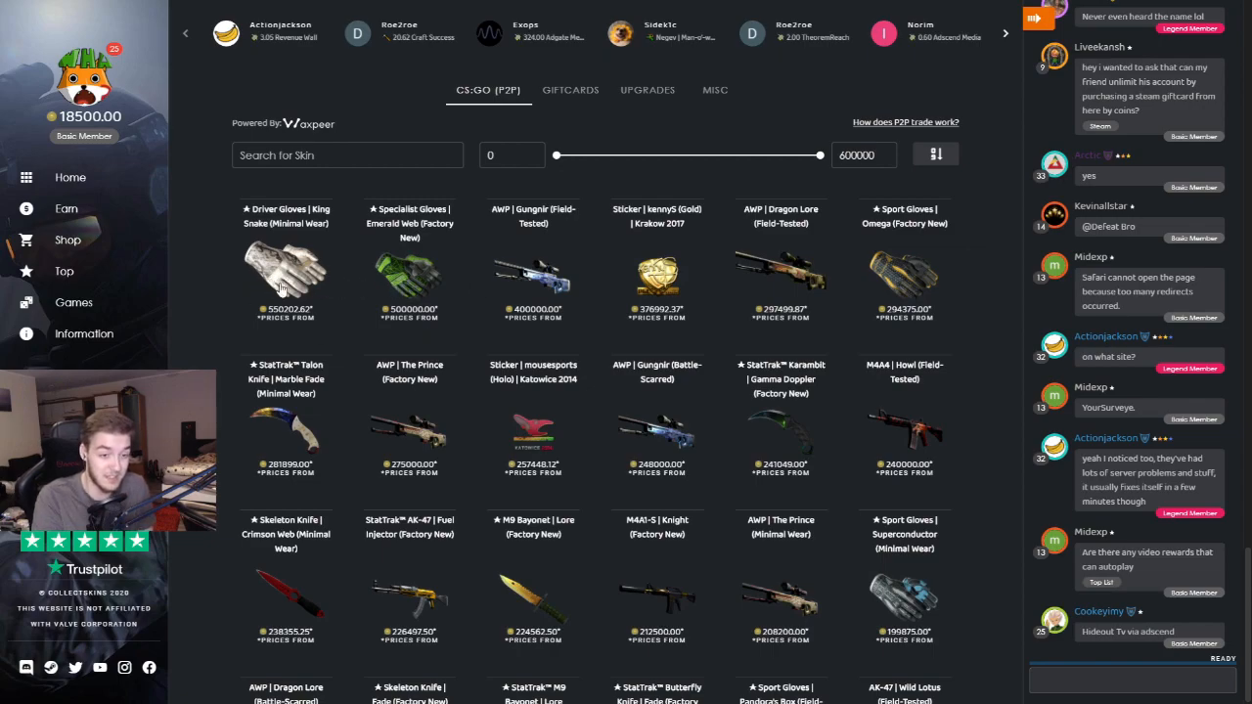
pyautogui.moveTo(763, 282)
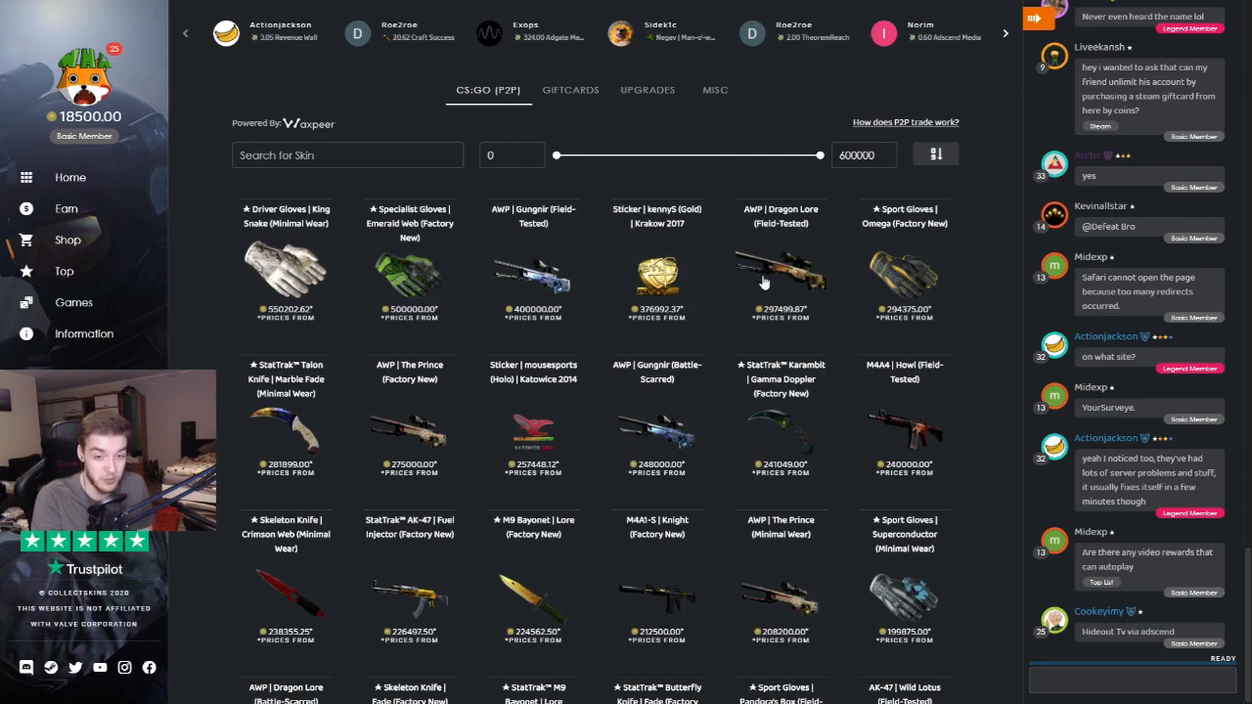
pyautogui.moveTo(448, 400)
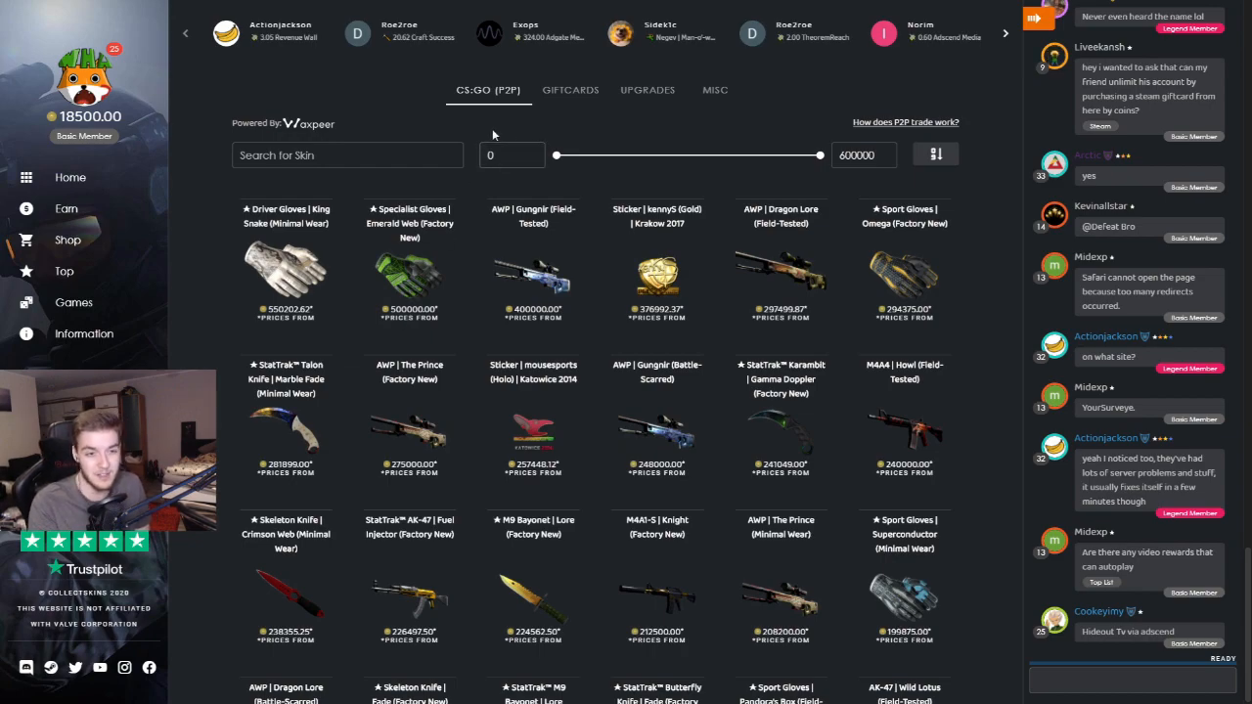
# Step: Show gift cards, search for DaddySkins and Roblox cards, then clear the search
pyautogui.click(570, 90)
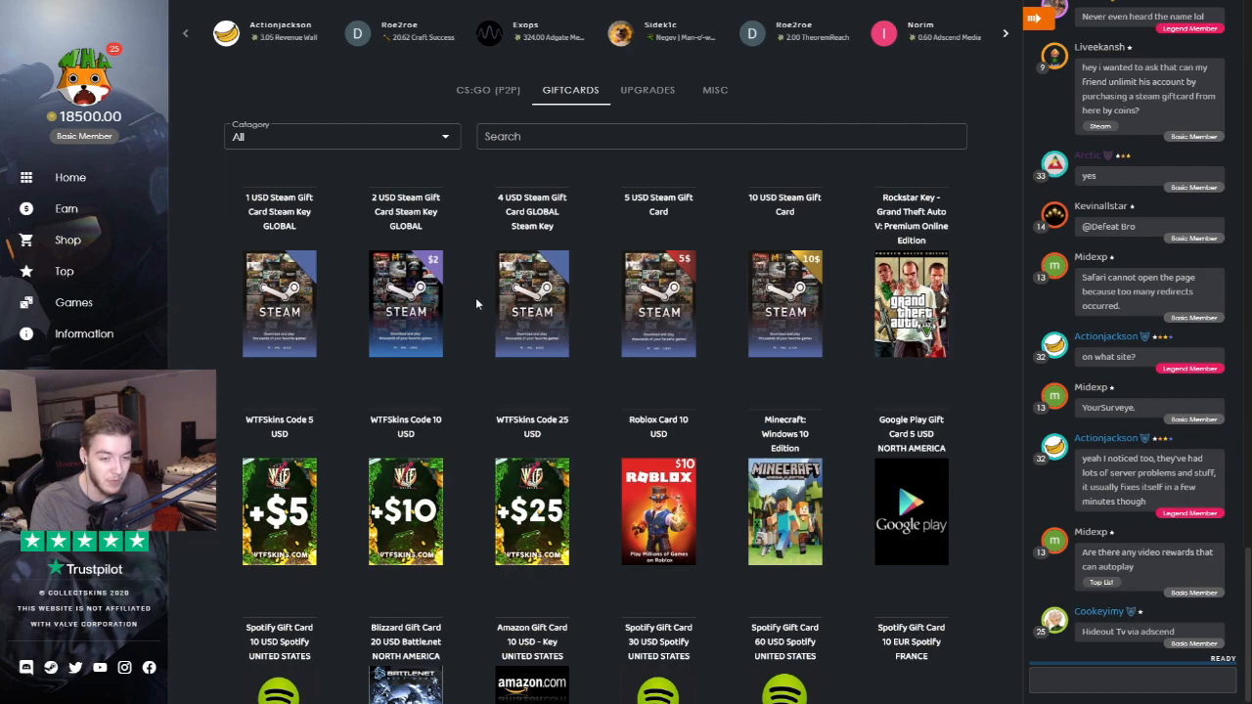
pyautogui.write('dadd')
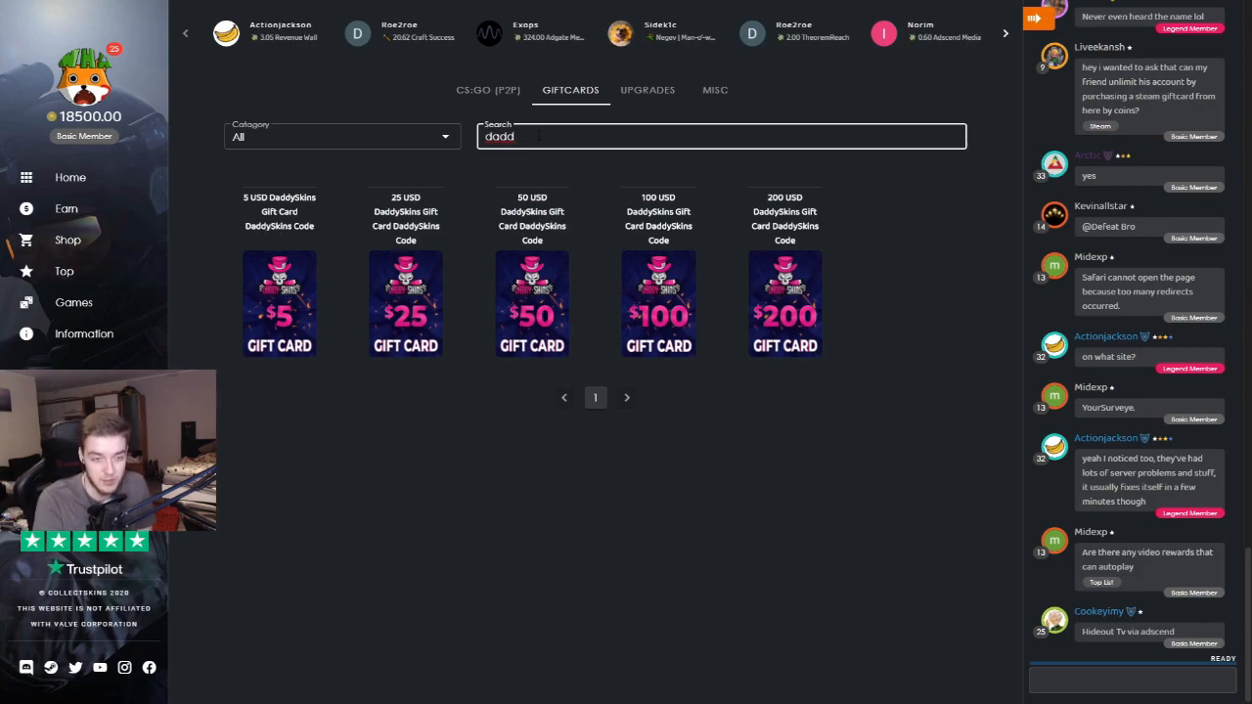
pyautogui.write('m')
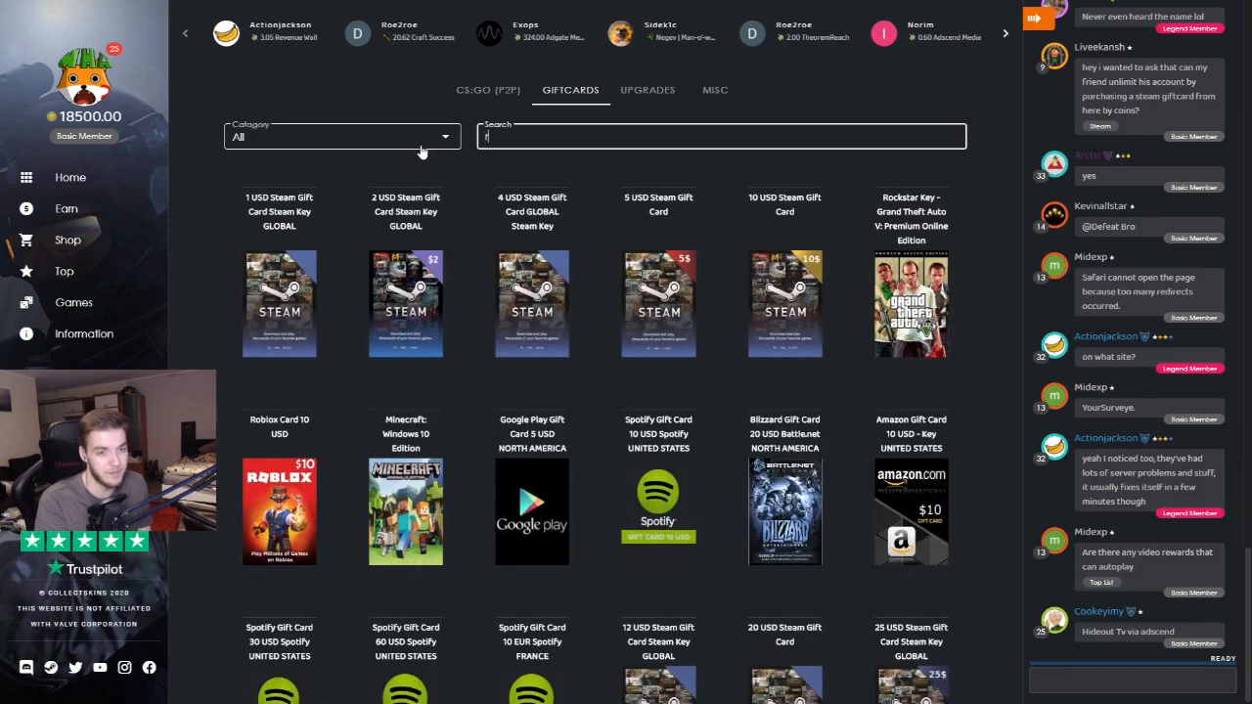
pyautogui.write('rob')
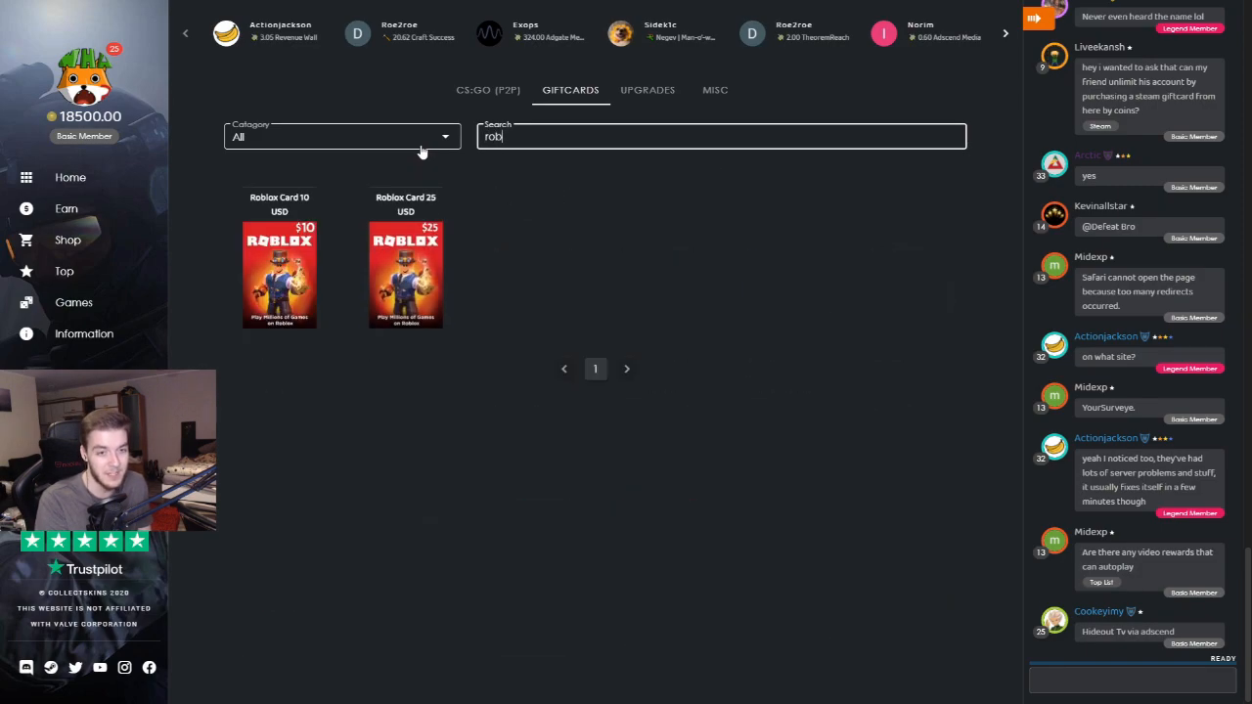
pyautogui.press('Backspace')
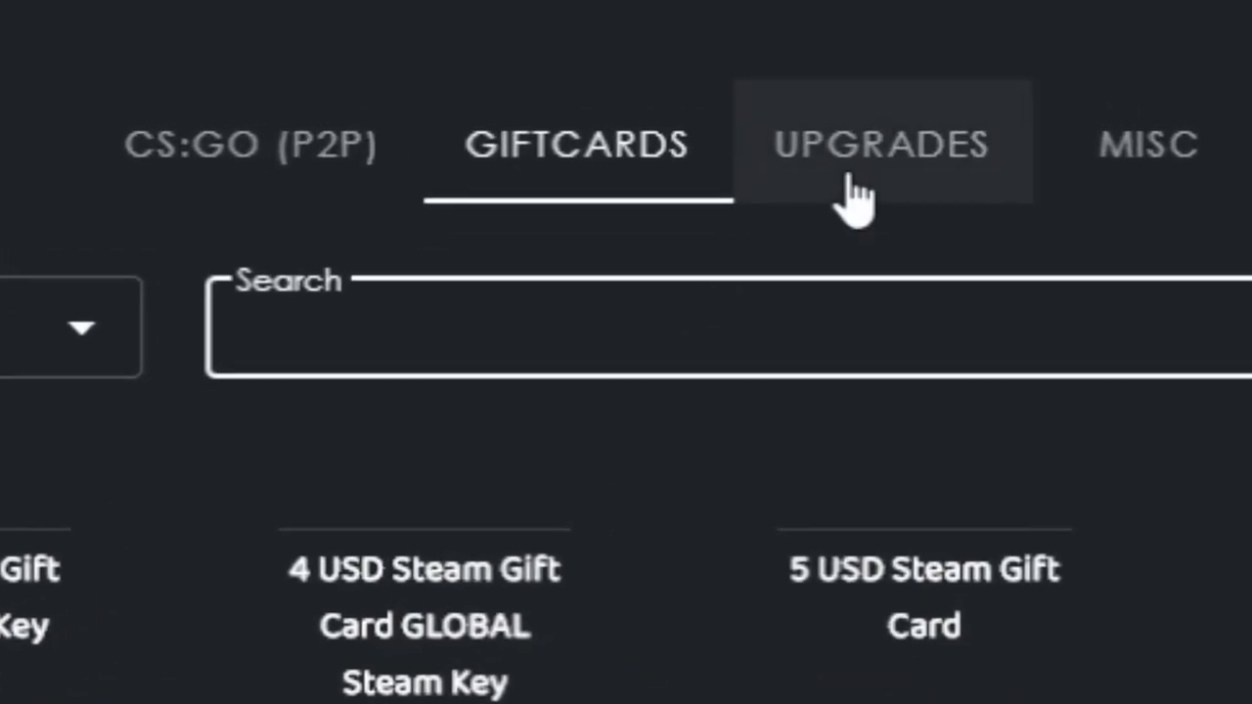
# Step: Review the membership upgrades page, then switch the shop to the Misc section
pyautogui.click(878, 144)
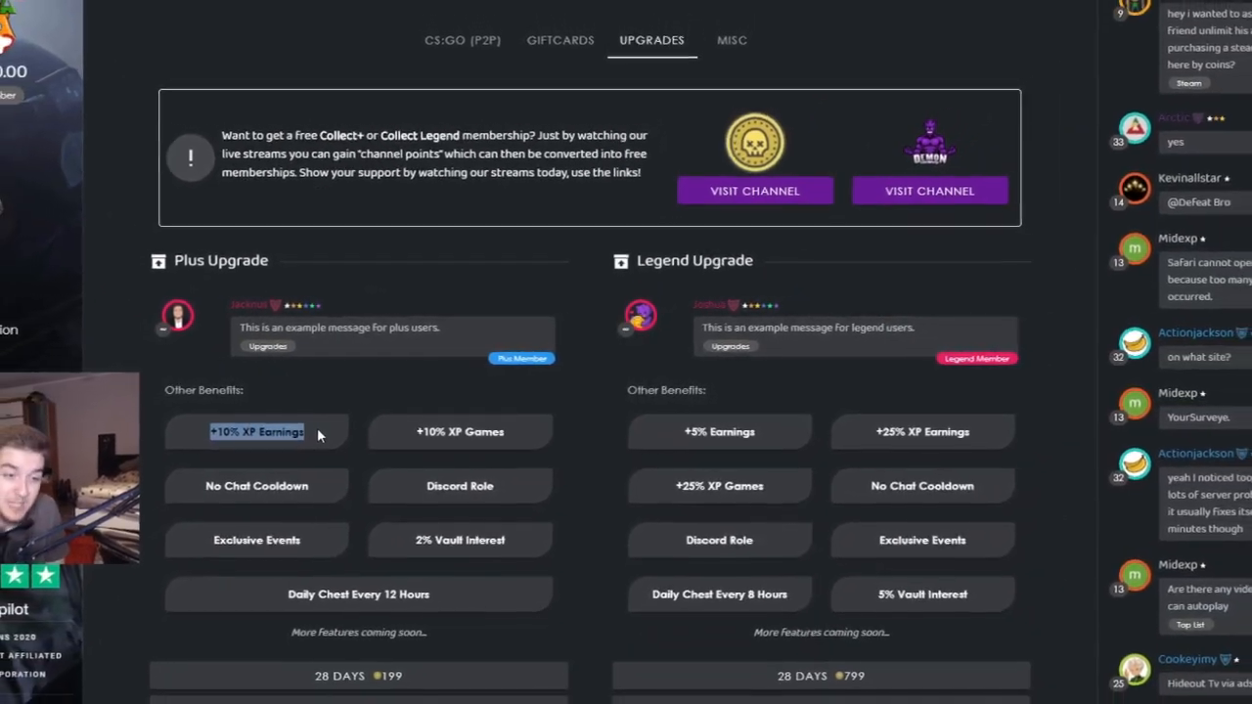
pyautogui.scroll(-3)
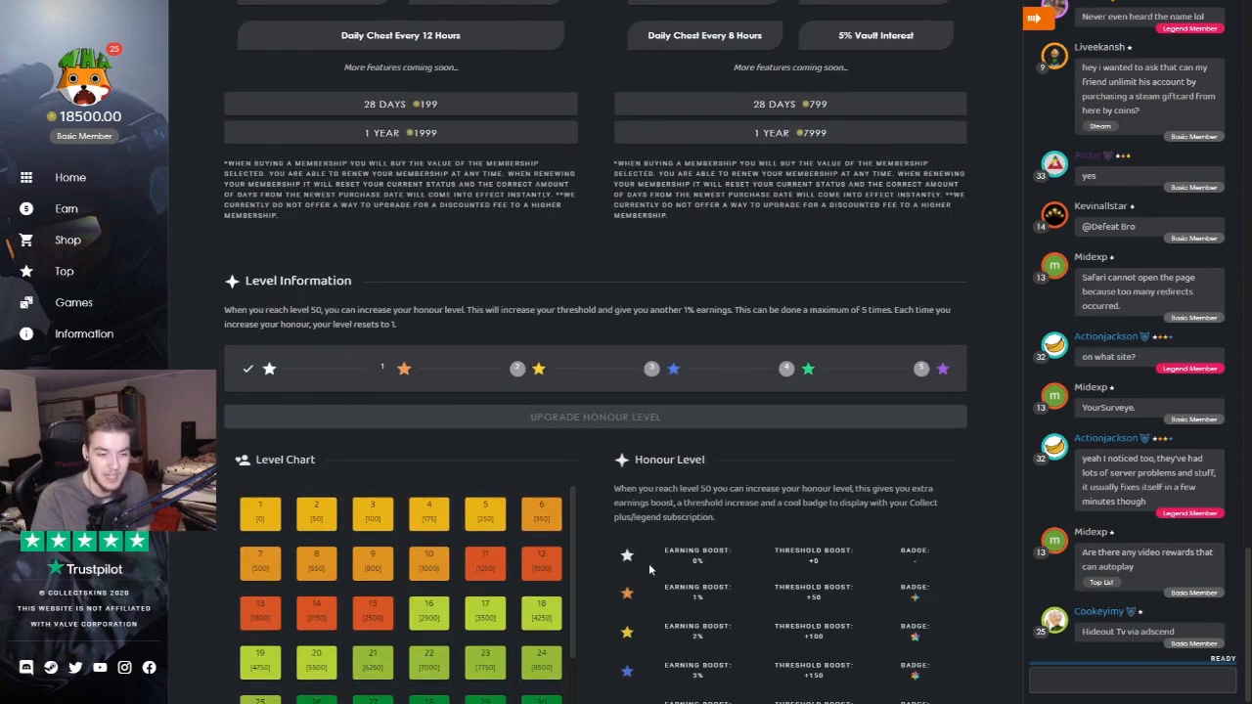
pyautogui.scroll(-3)
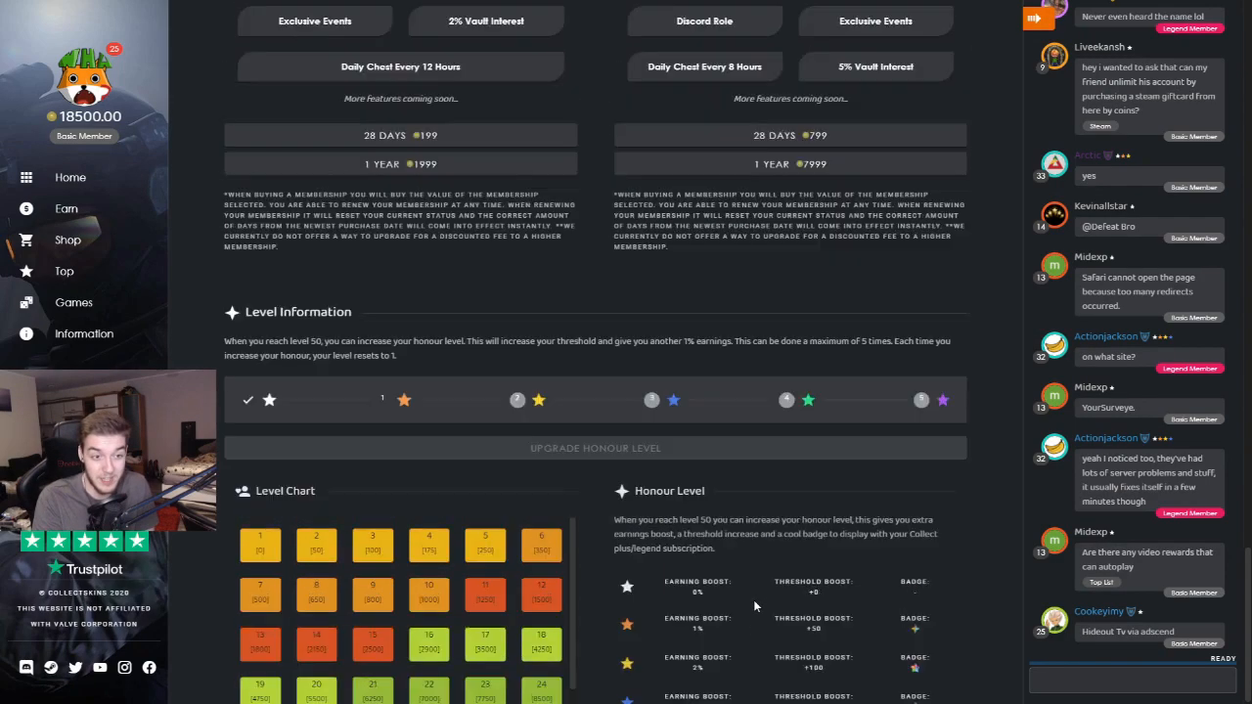
pyautogui.scroll(3)
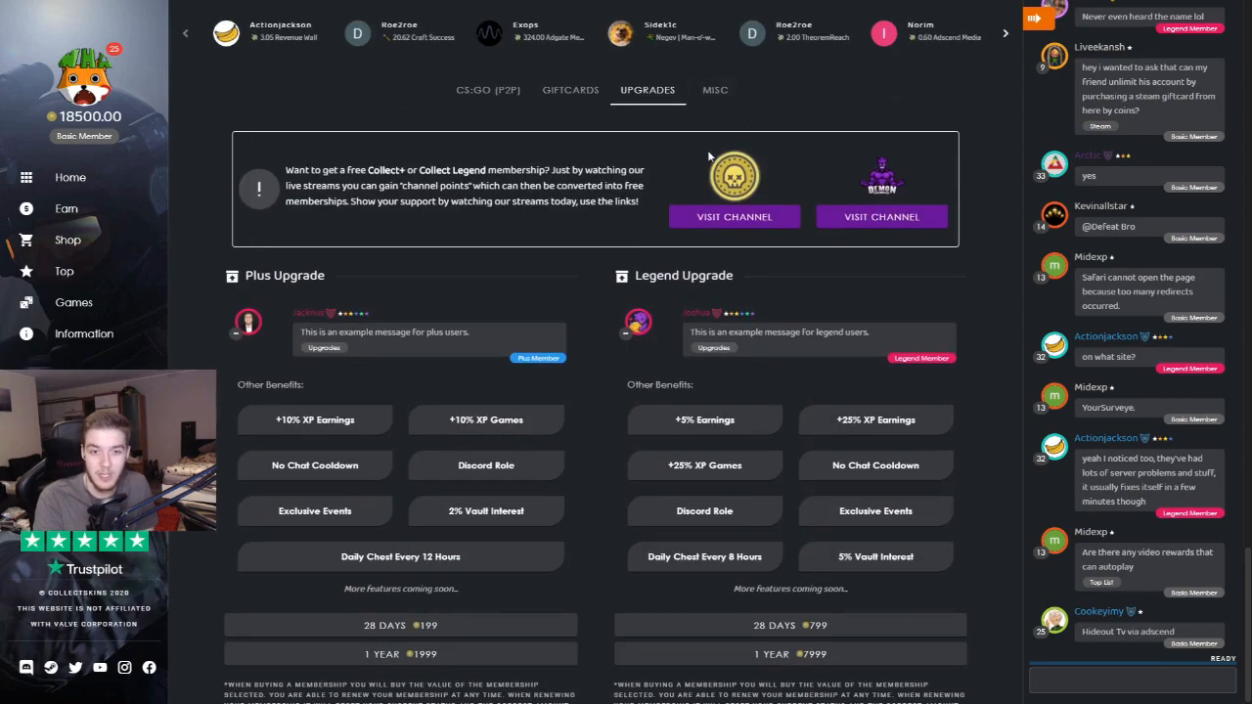
pyautogui.click(715, 89)
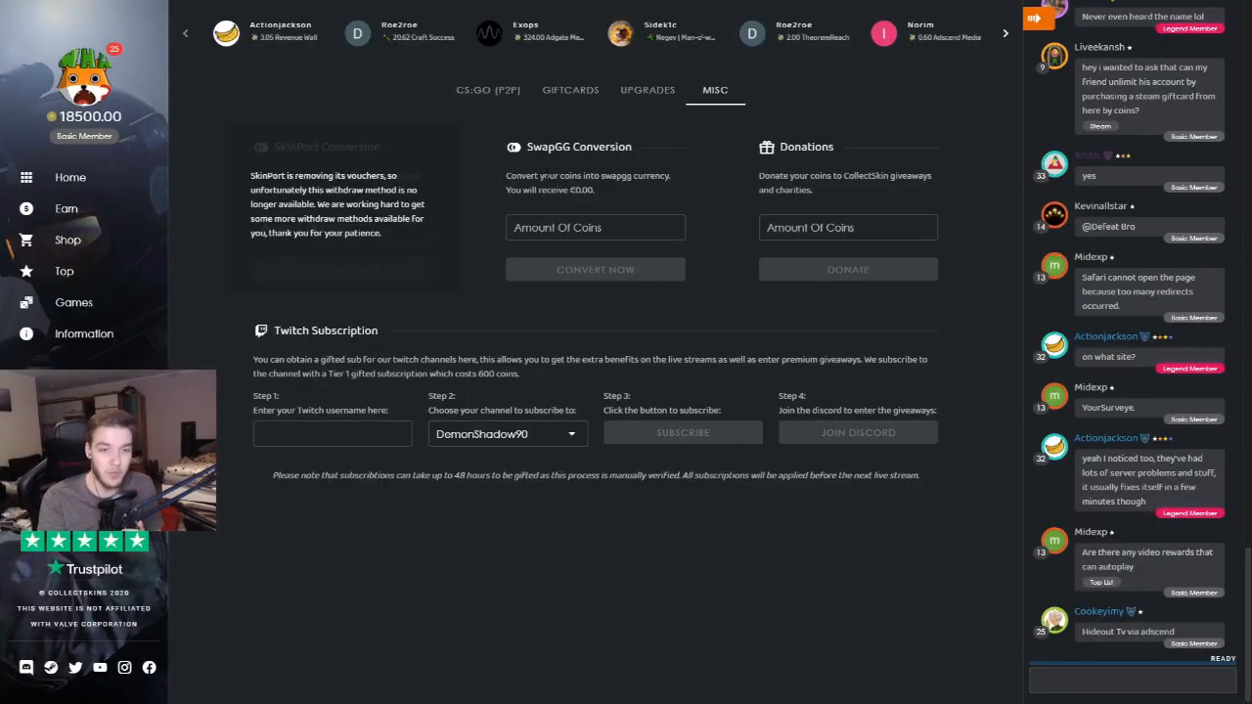
# Step: Change the Twitch subscription channel from DemonShadow90 to CollectSkins
pyautogui.click(595, 227)
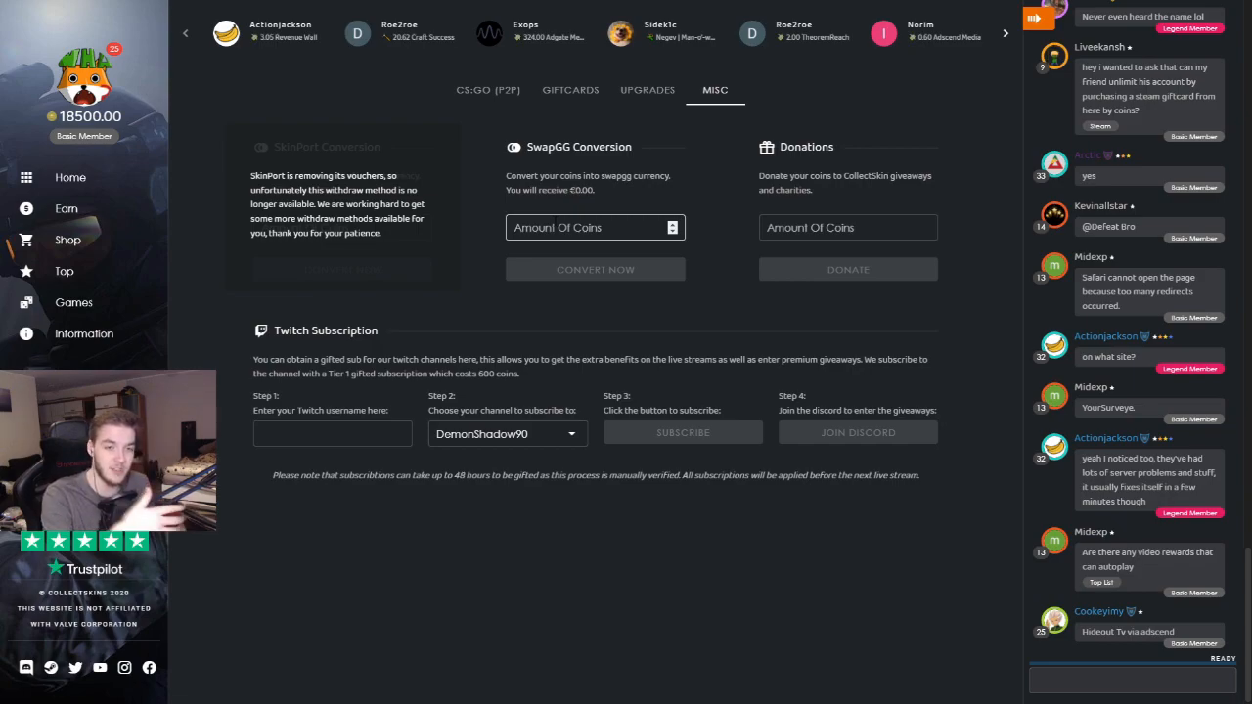
pyautogui.click(507, 433)
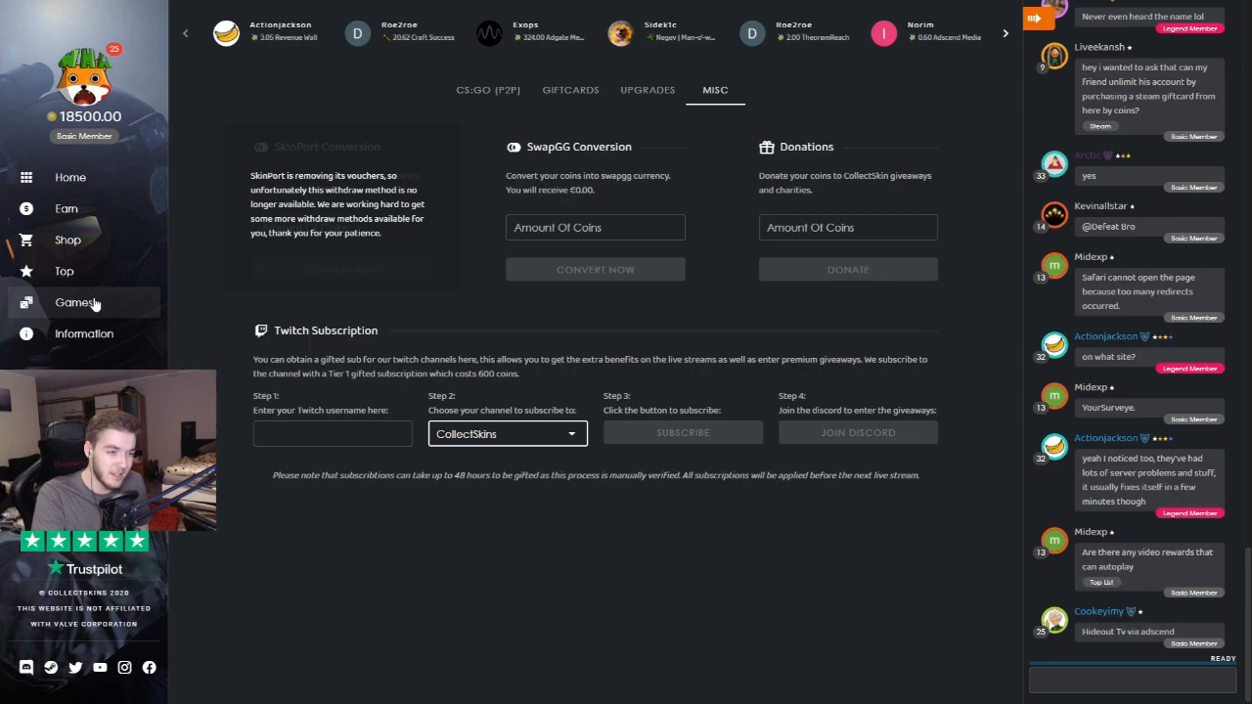
# Step: Open Case Opener from the Games menu, showing Steam Game, premium, XP and coin cases
pyautogui.click(74, 302)
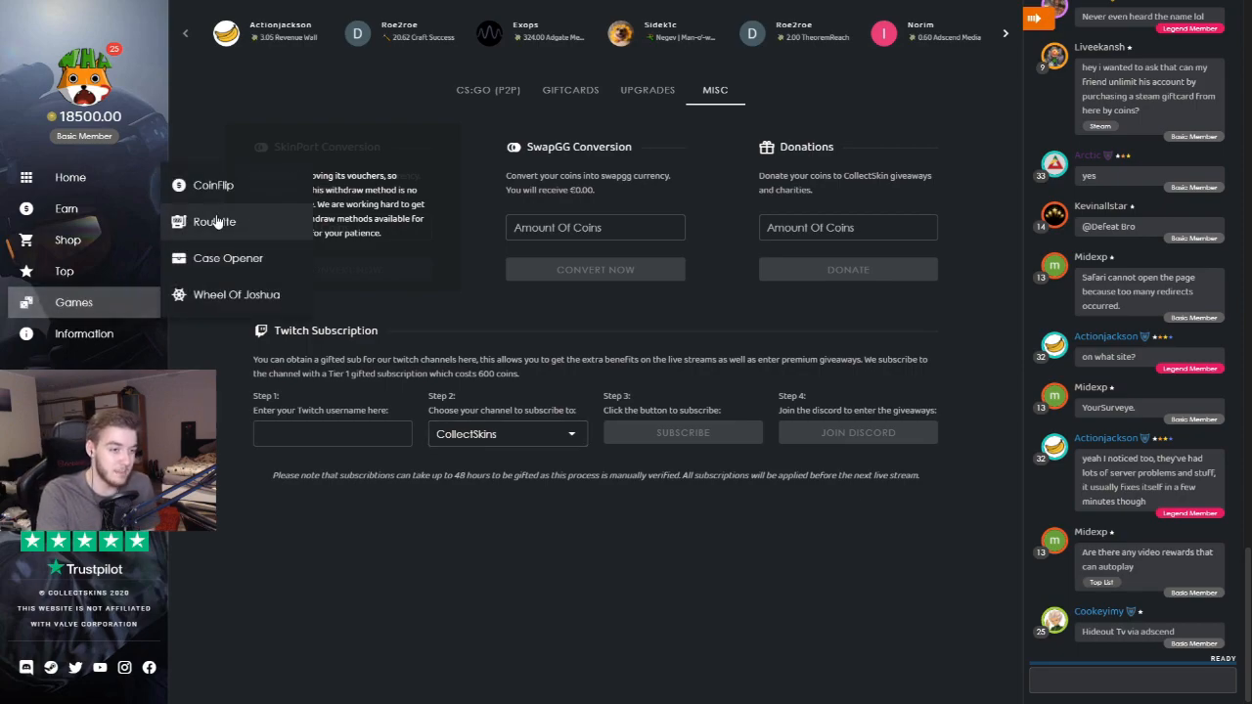
pyautogui.click(213, 185)
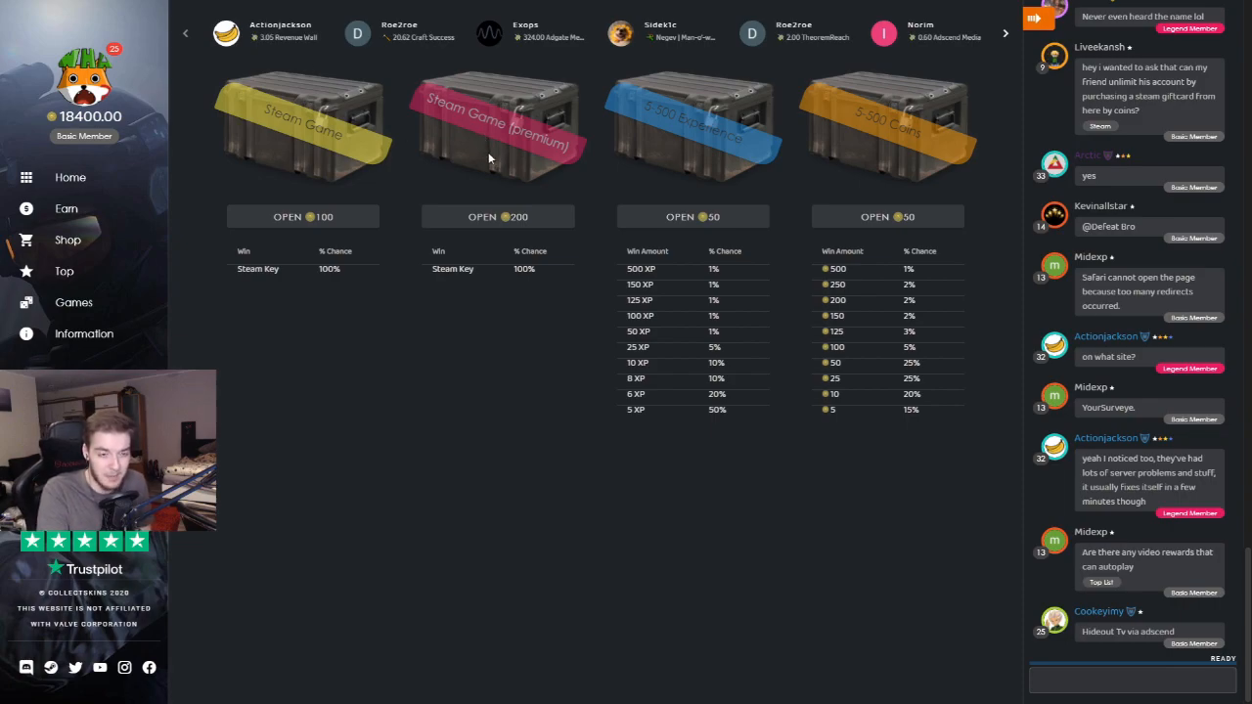
pyautogui.moveTo(680, 135)
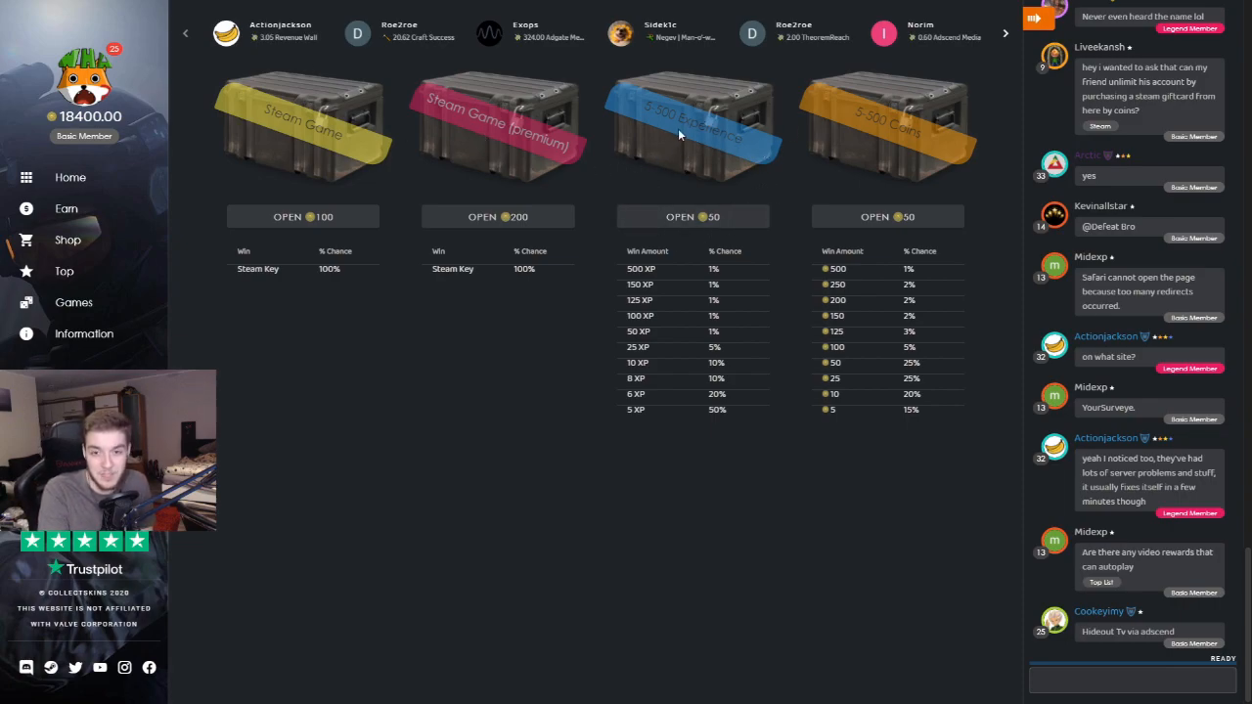
pyautogui.moveTo(884, 164)
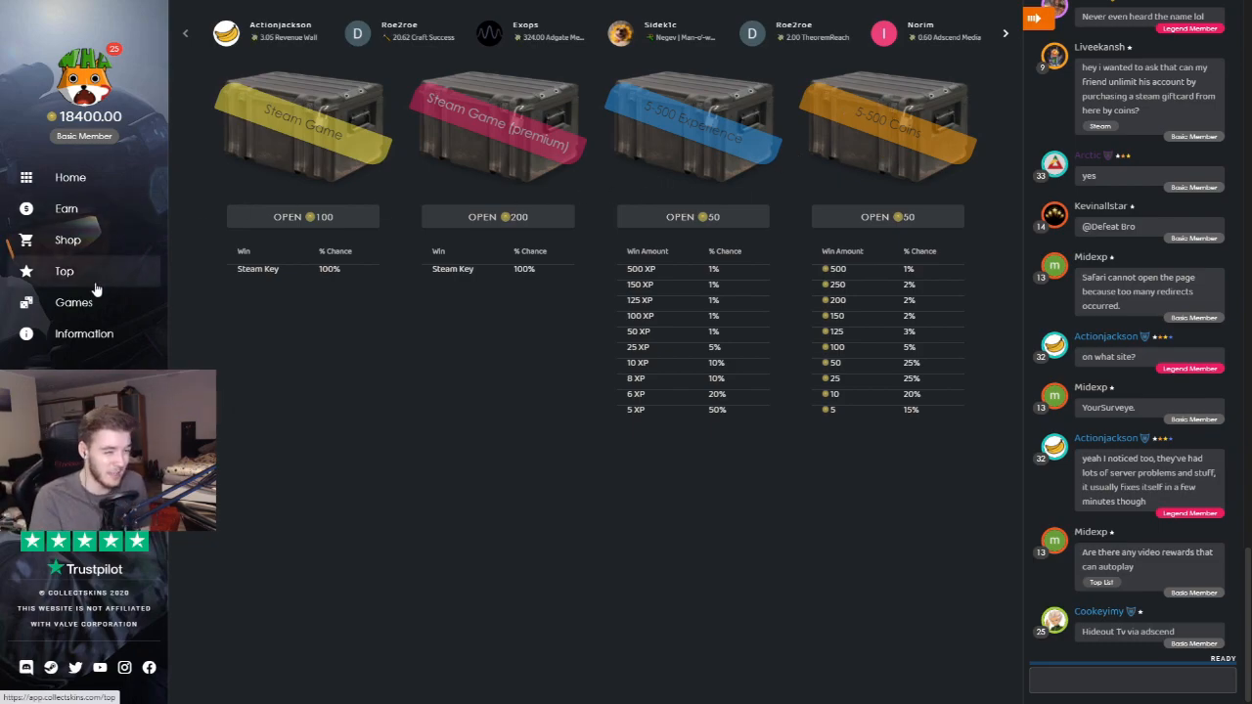
# Step: View the Top leaderboard with top spots and places 4–11
pyautogui.click(74, 303)
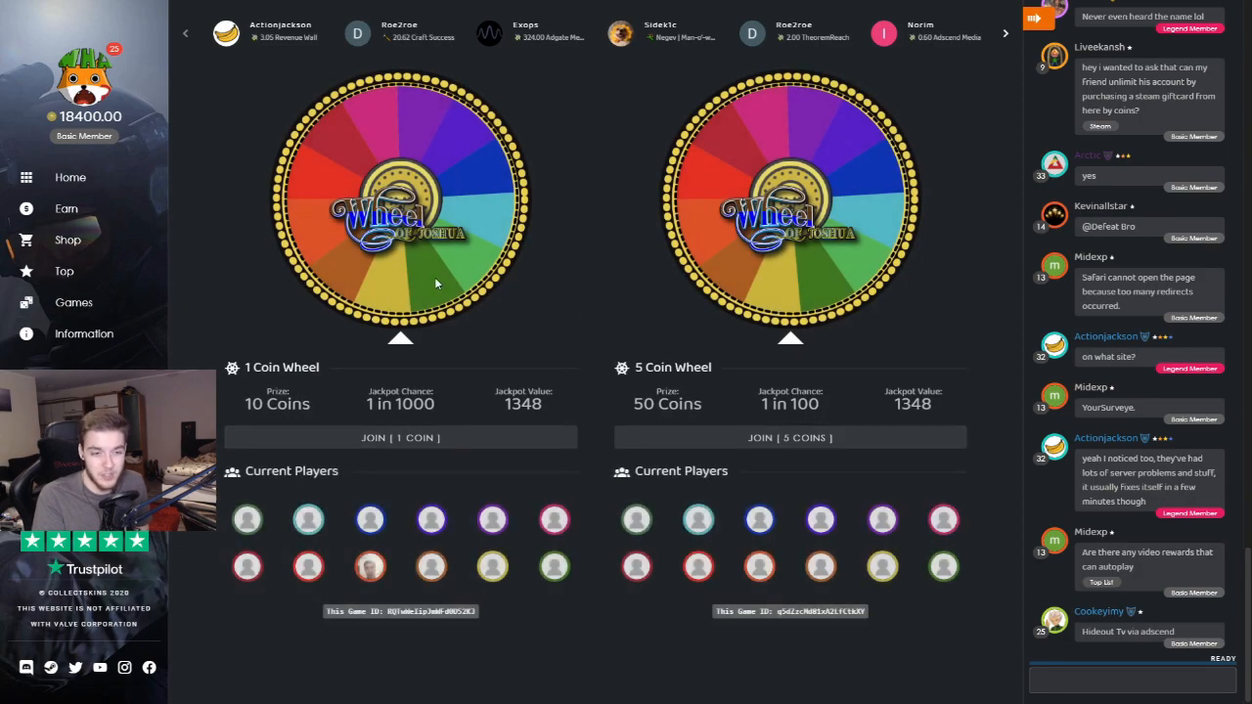
pyautogui.moveTo(591, 539)
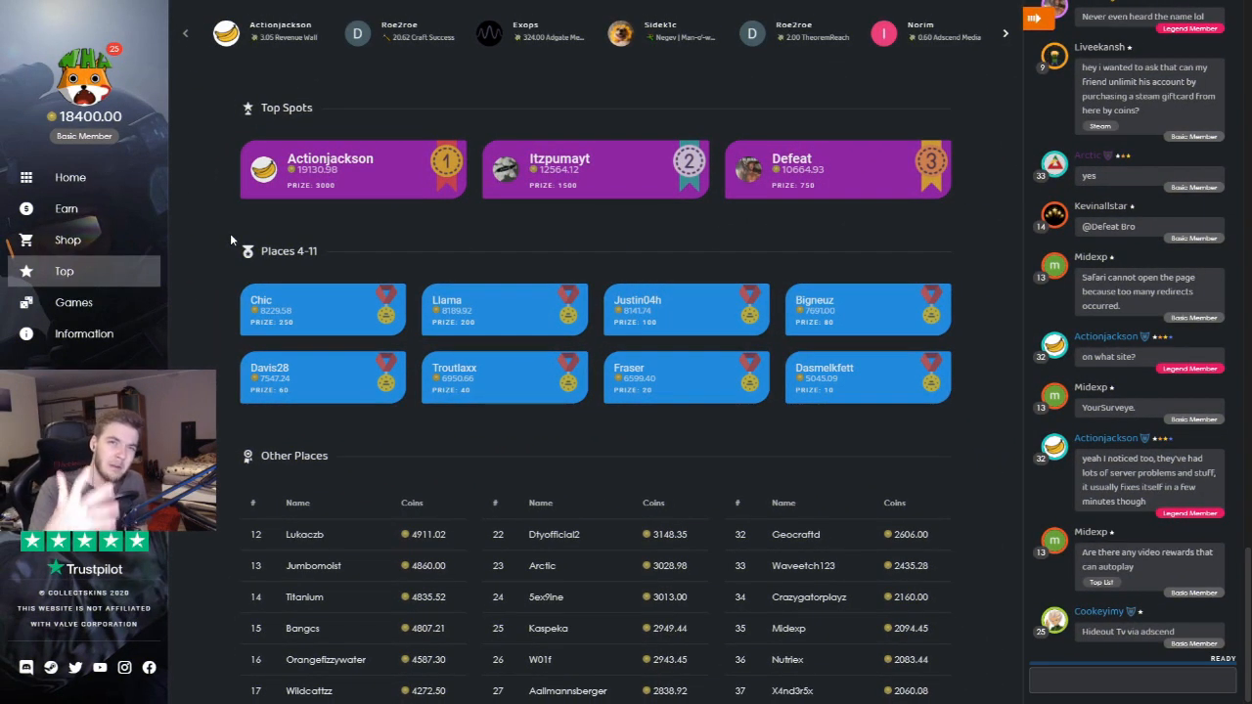
pyautogui.moveTo(337, 109)
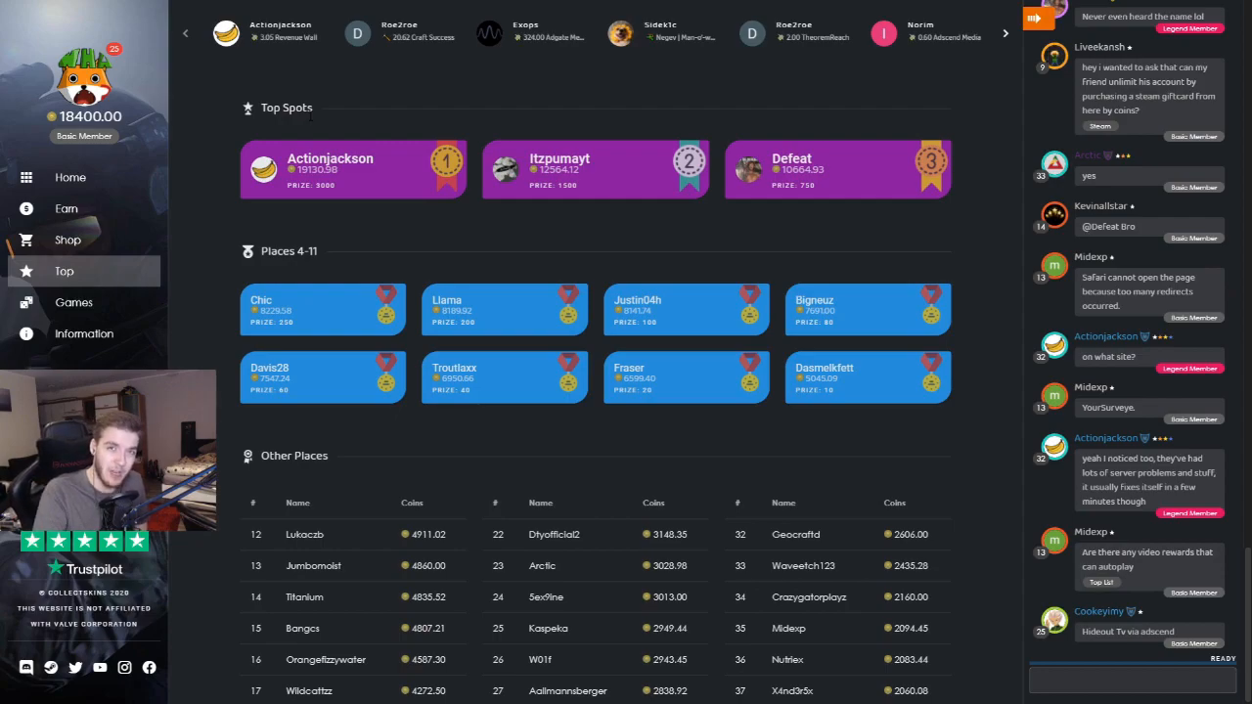
pyautogui.doubleClick(324, 186)
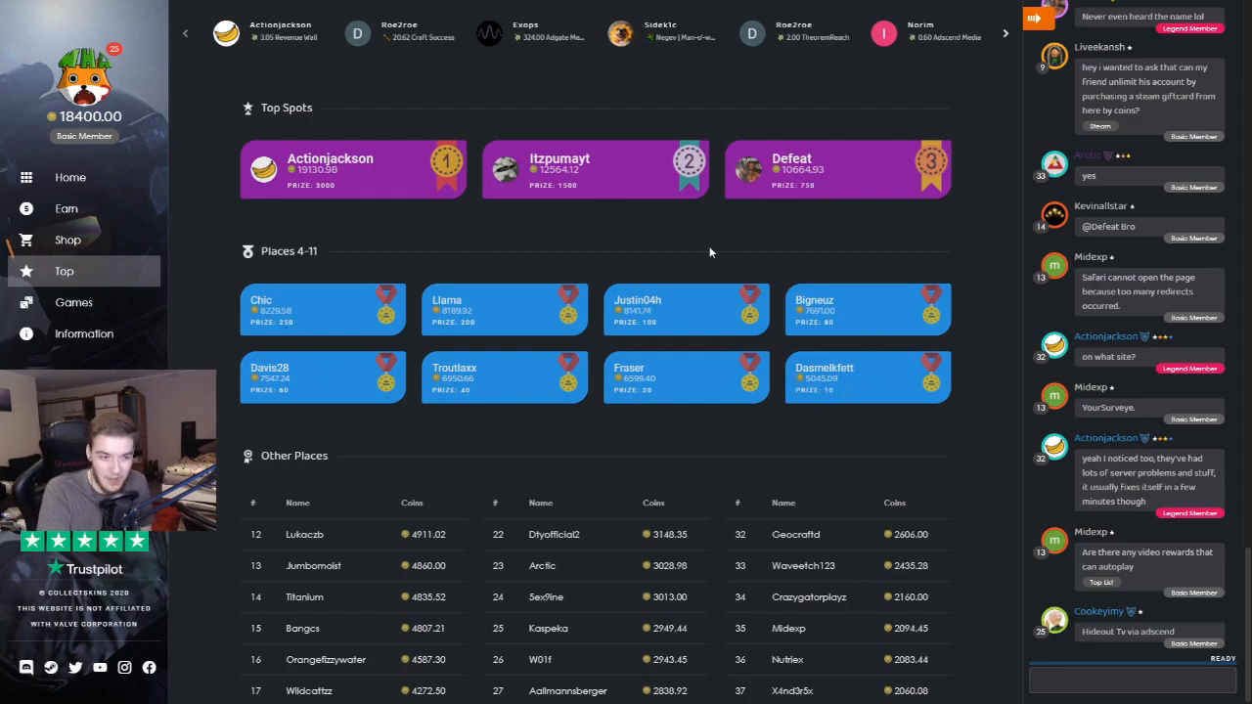
pyautogui.moveTo(375, 240)
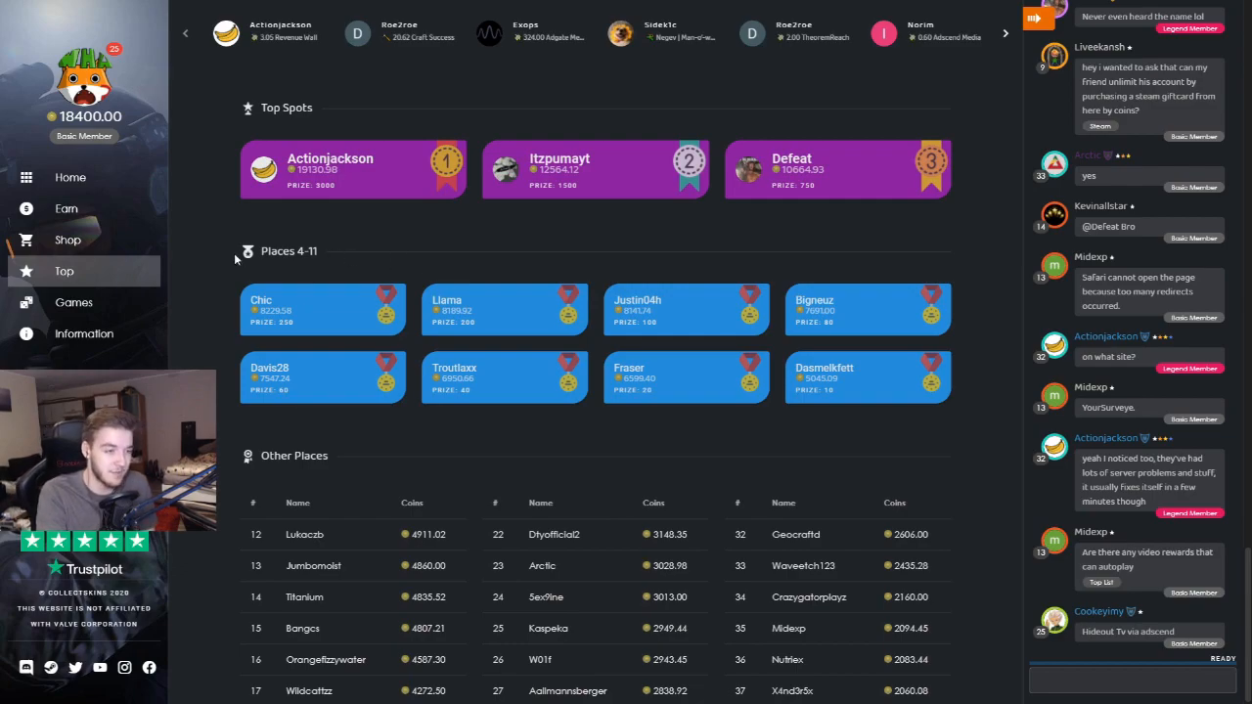
# Step: Filter CS:GO skins to 17,000–18,400 coins and open the Leather Hand Wraps (Field-Tested) offers
pyautogui.click(68, 240)
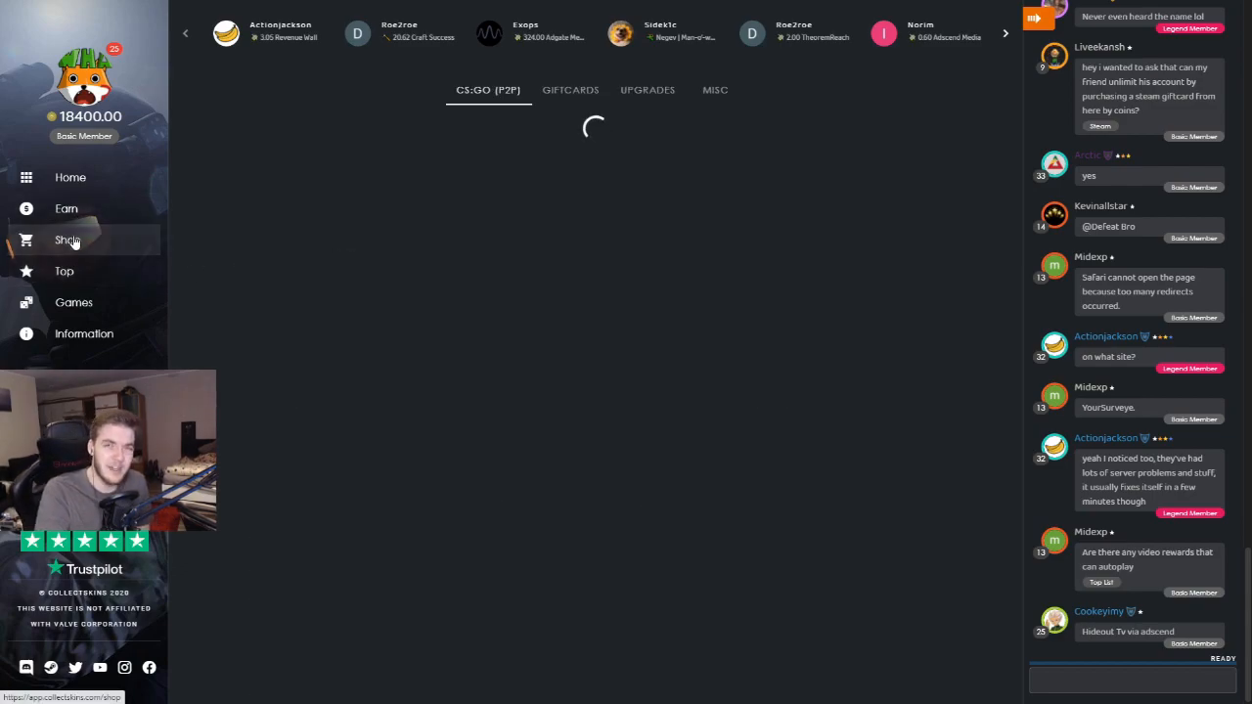
pyautogui.click(67, 240)
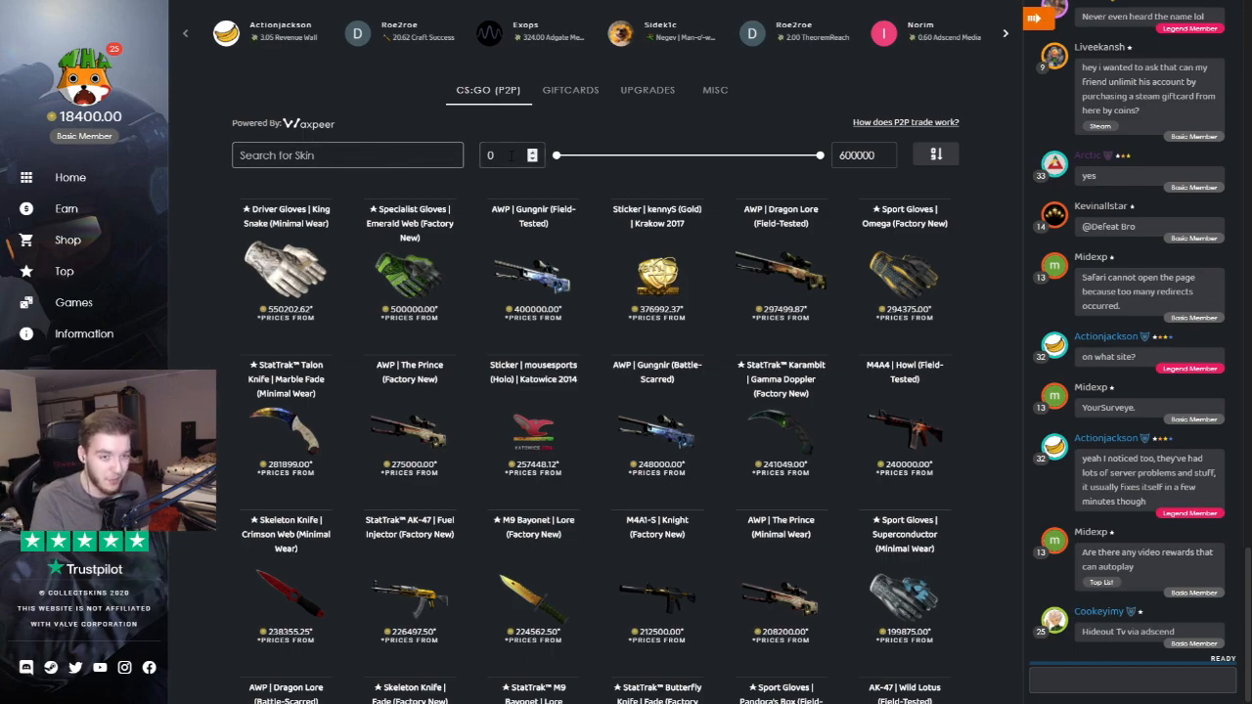
pyautogui.click(502, 154)
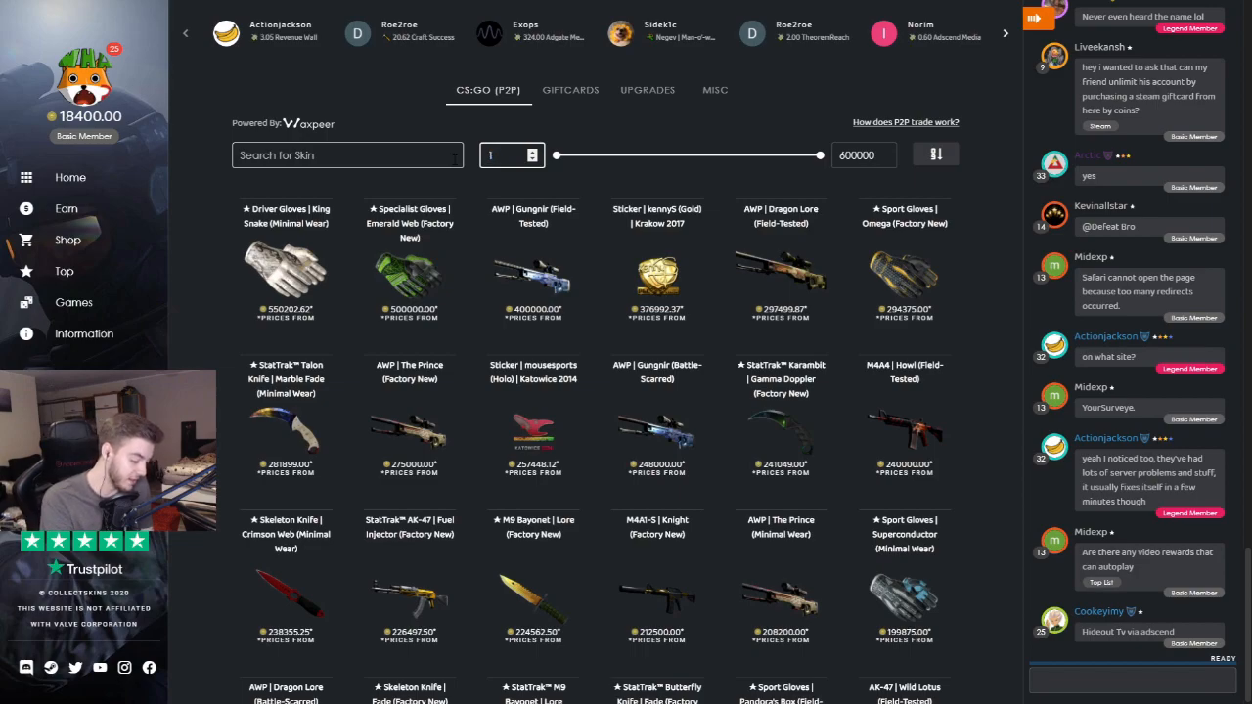
pyautogui.write('17000')
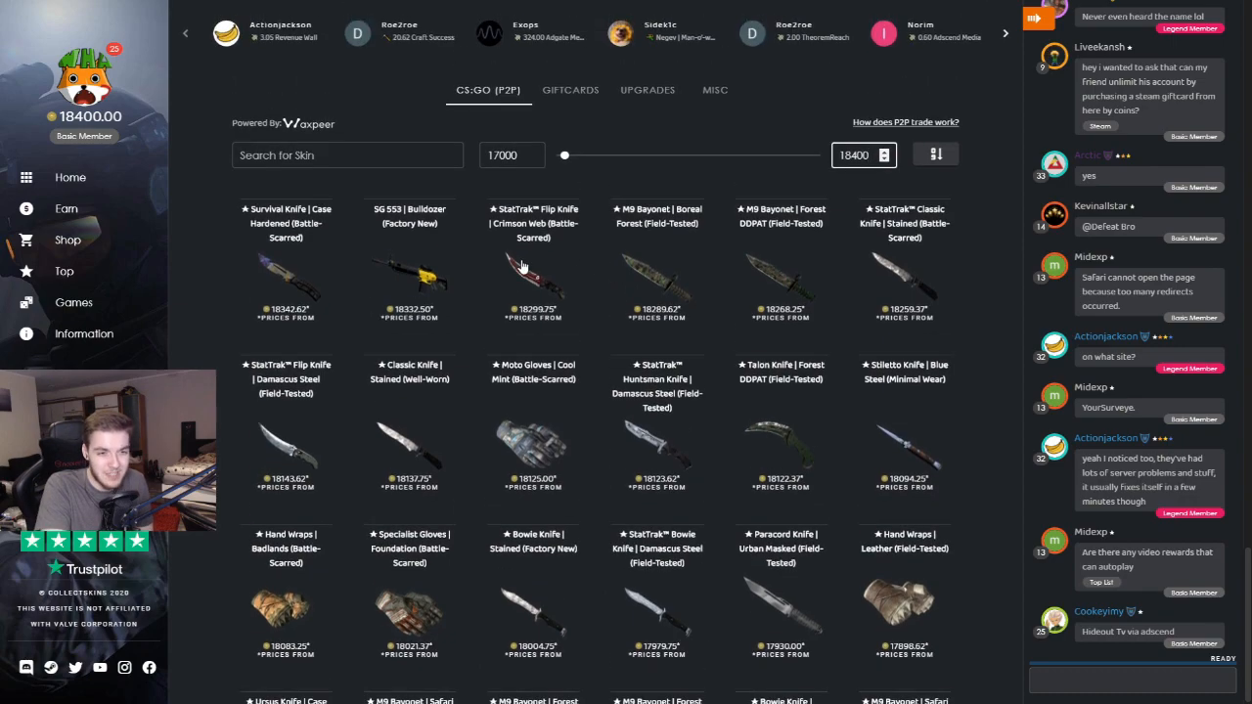
pyautogui.click(623, 528)
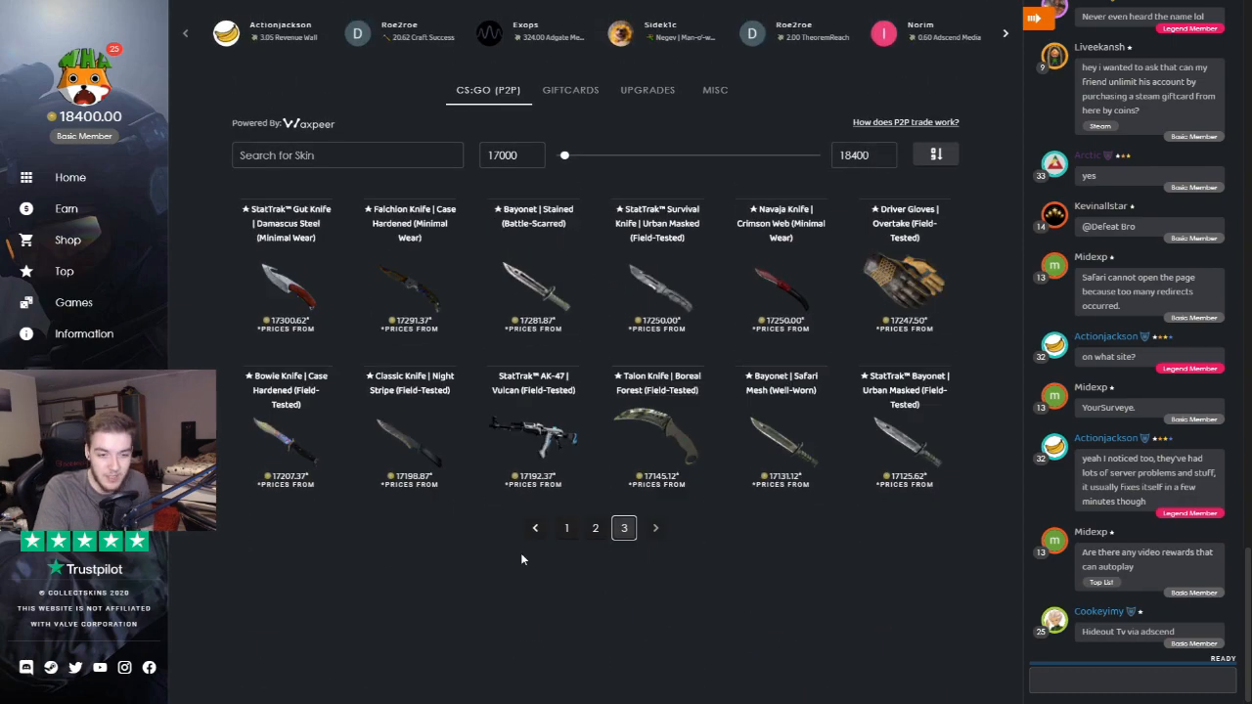
pyautogui.click(595, 529)
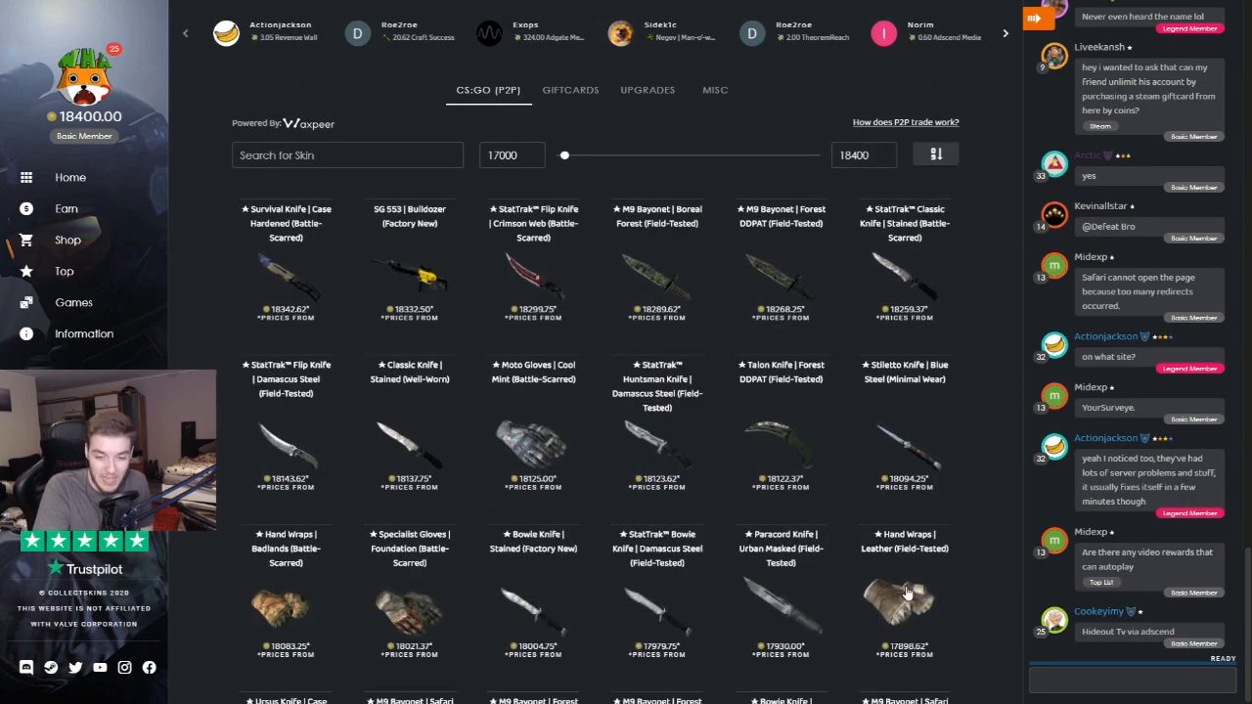
pyautogui.click(904, 592)
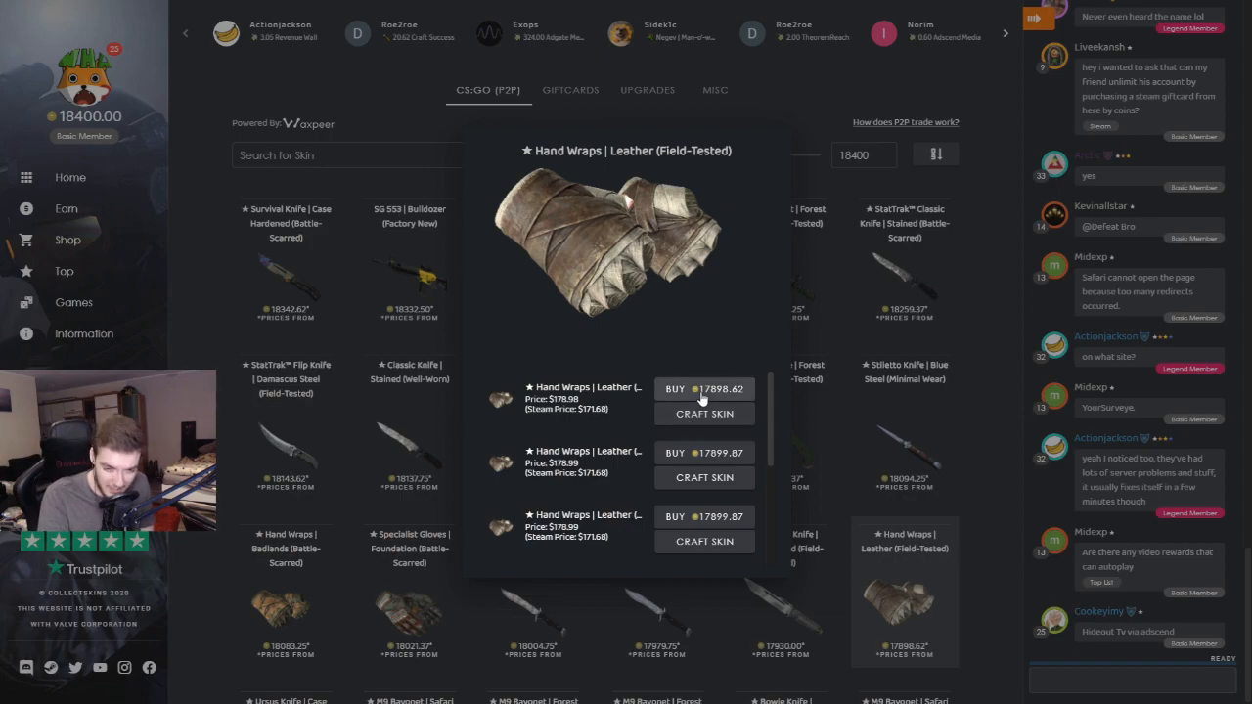
# Step: Buy the 17898.62-coin Hand Wraps | Leather listing to trigger its €145.88 Steam trade offer
pyautogui.click(675, 389)
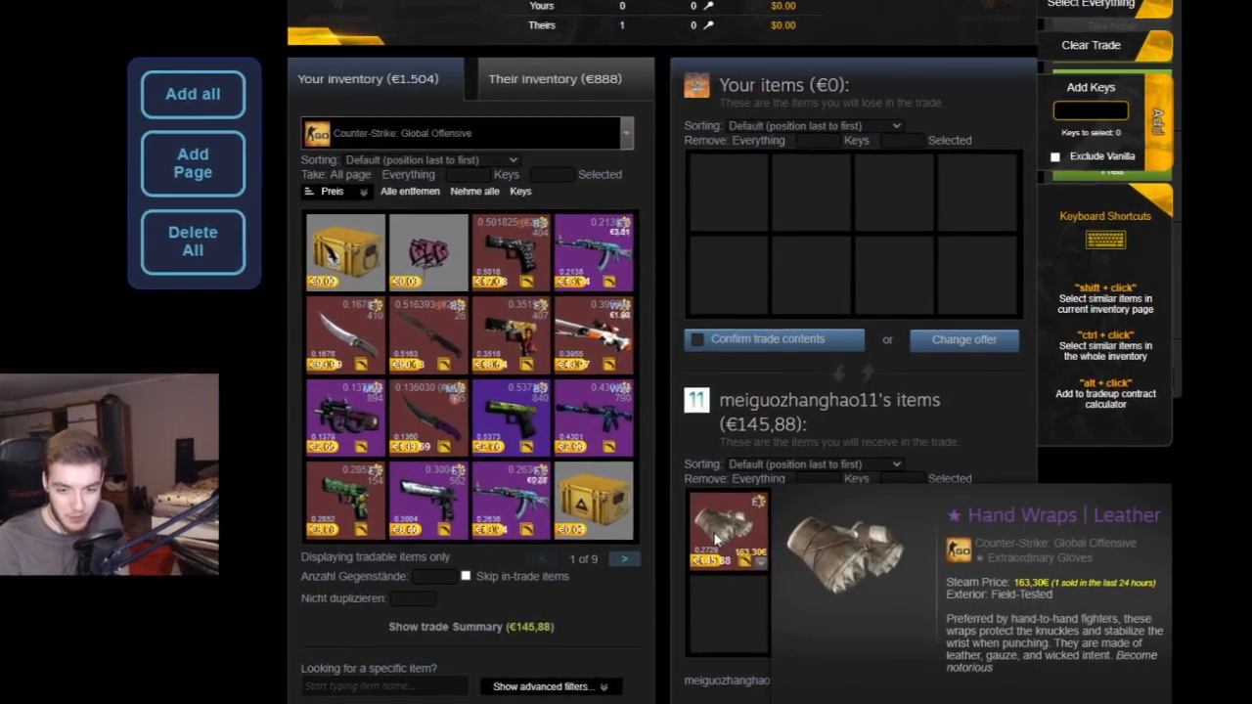
# Step: Confirm the trade contents and accept the Steam trade offer for the Hand Wraps skin
pyautogui.click(774, 339)
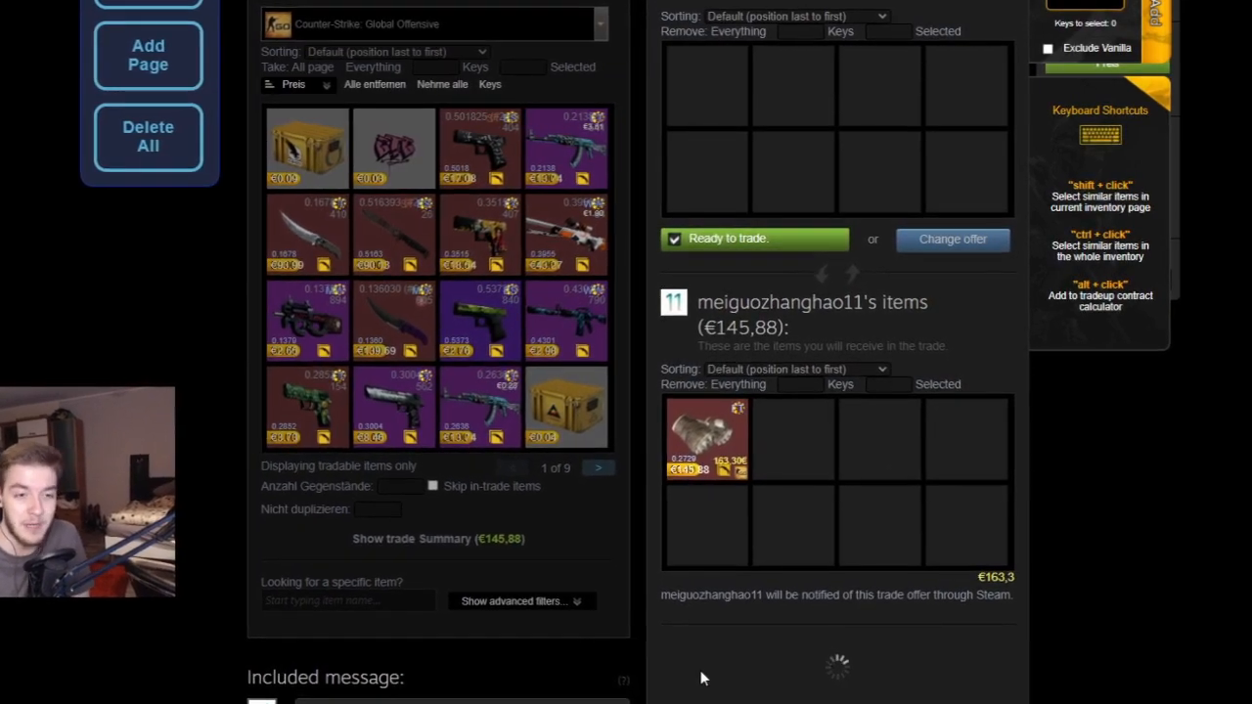
pyautogui.click(753, 239)
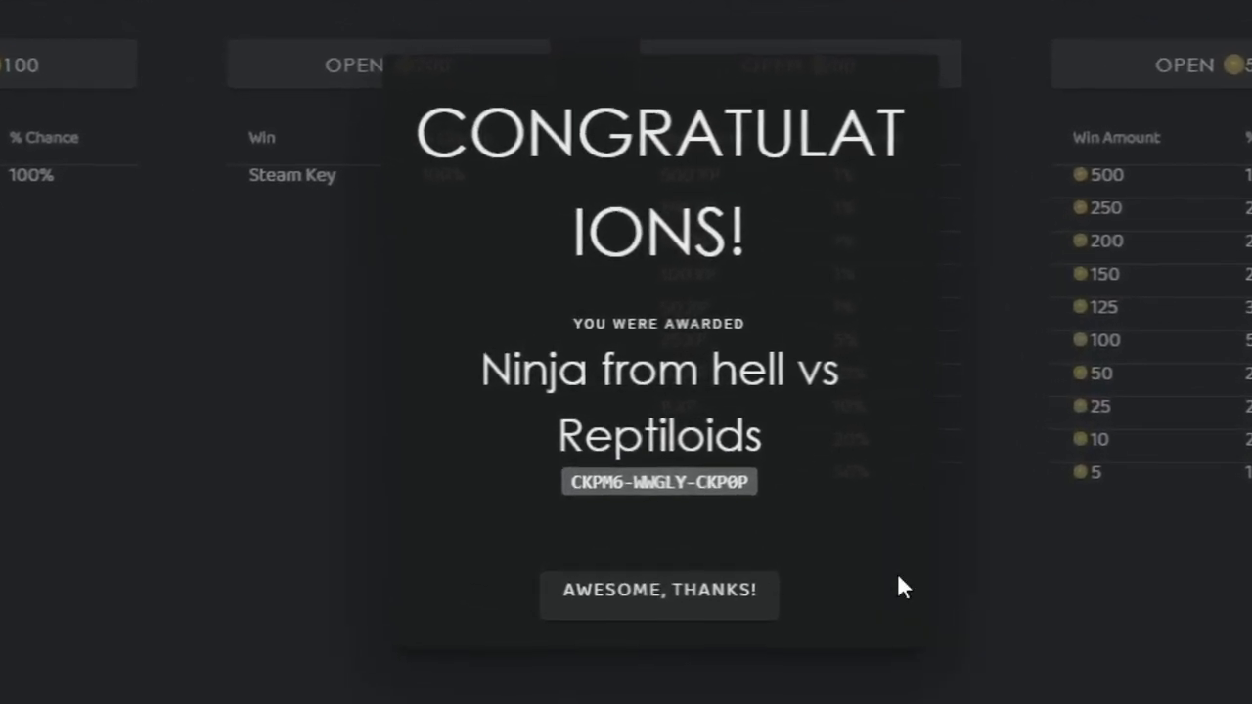
# Step: Dismiss the Ninja from hell vs Reptiloids key award and view the profile's balance and activity
pyautogui.click(659, 590)
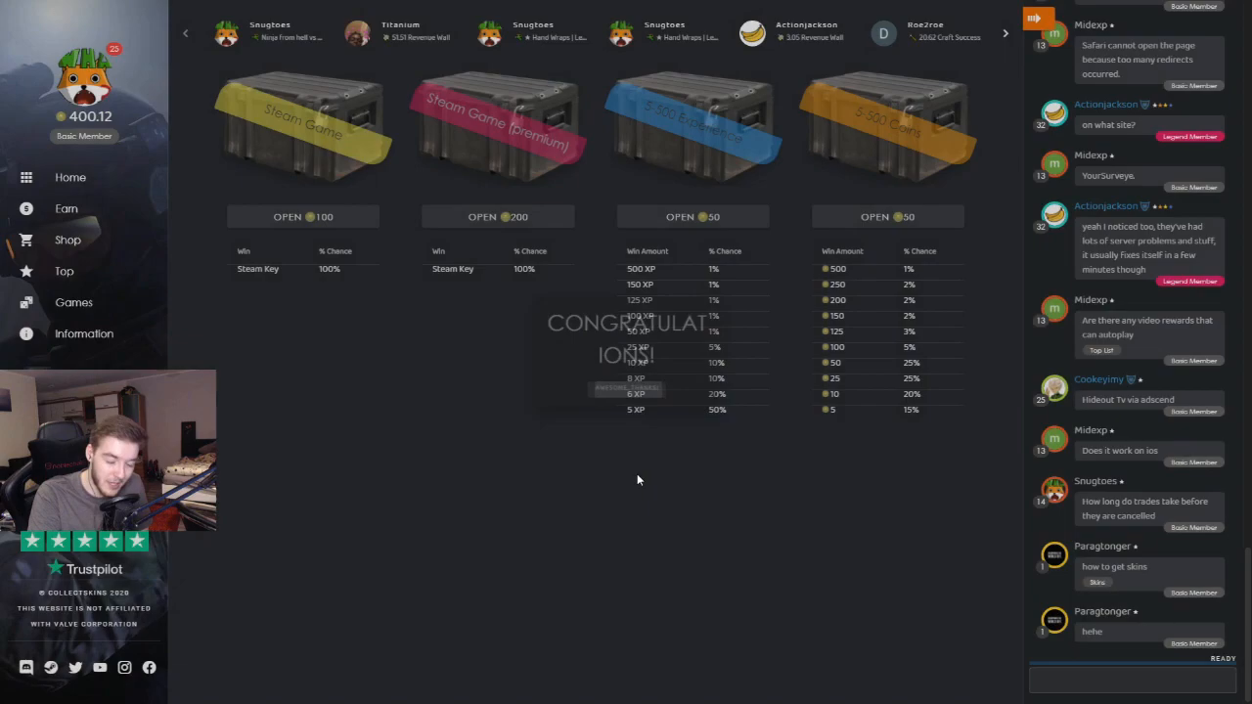
pyautogui.click(69, 178)
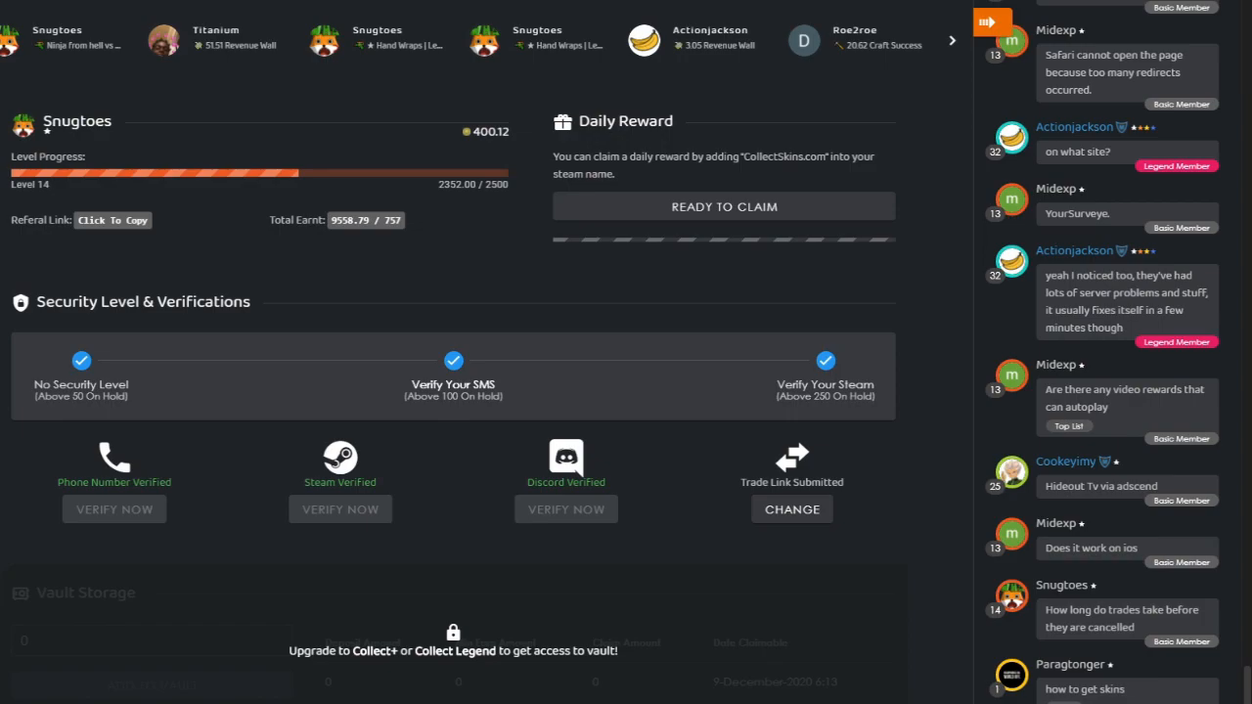
pyautogui.scroll(-3)
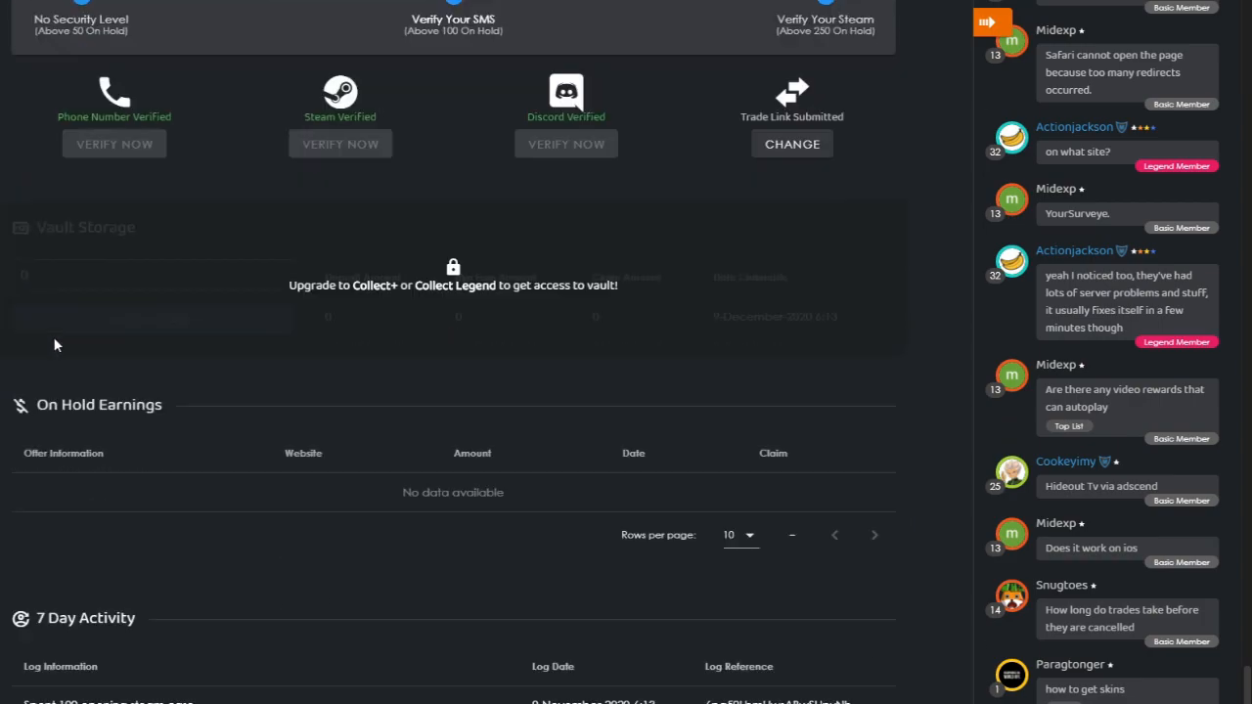